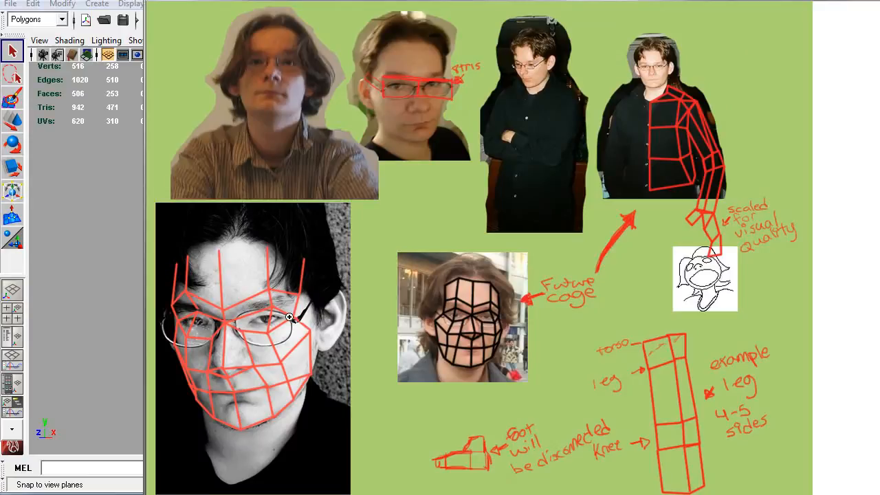
mouse_move(456, 338)
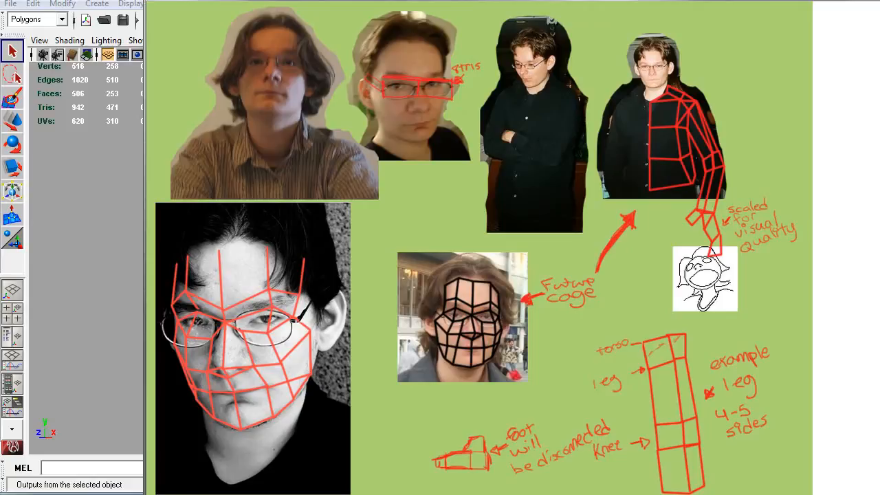
mouse_move(448, 111)
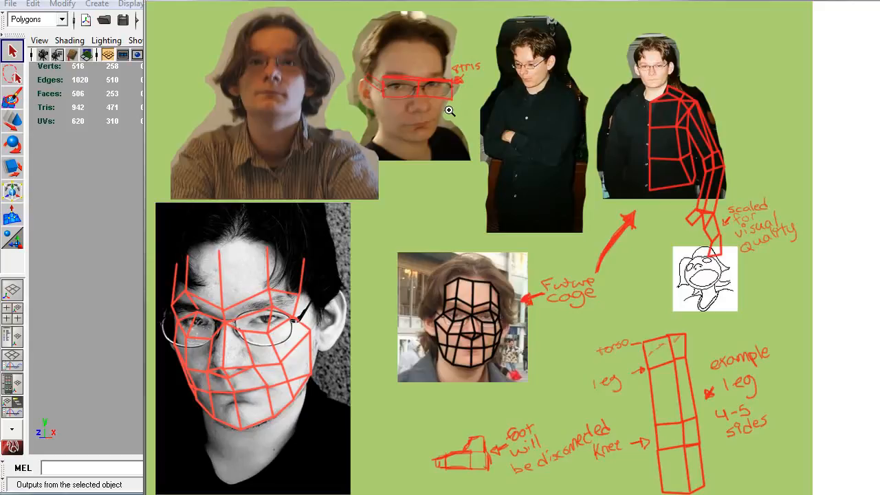
mouse_move(386, 144)
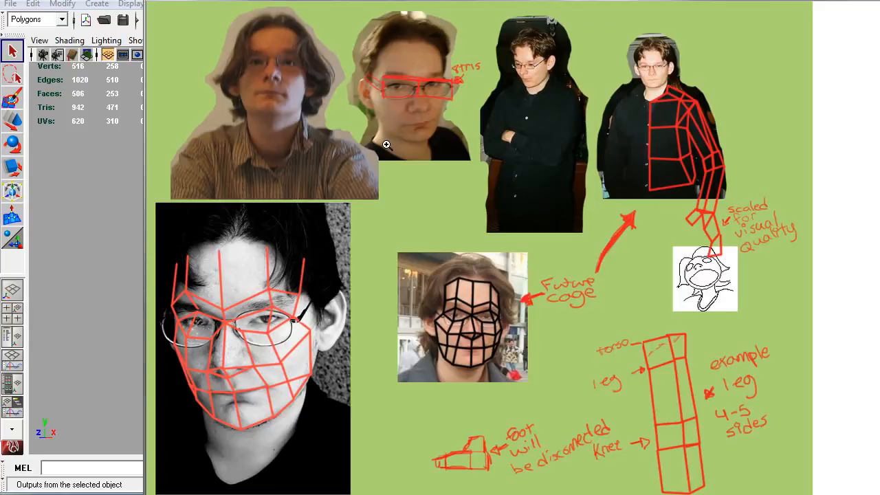
mouse_move(253, 227)
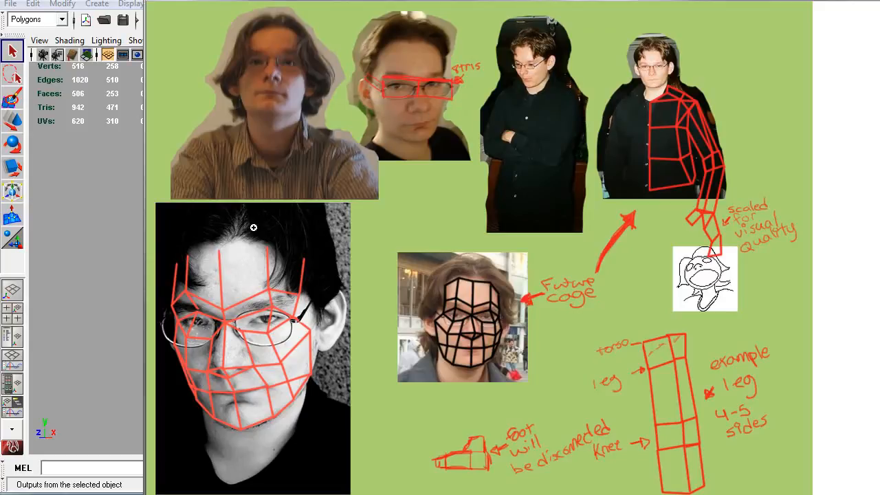
mouse_move(265, 221)
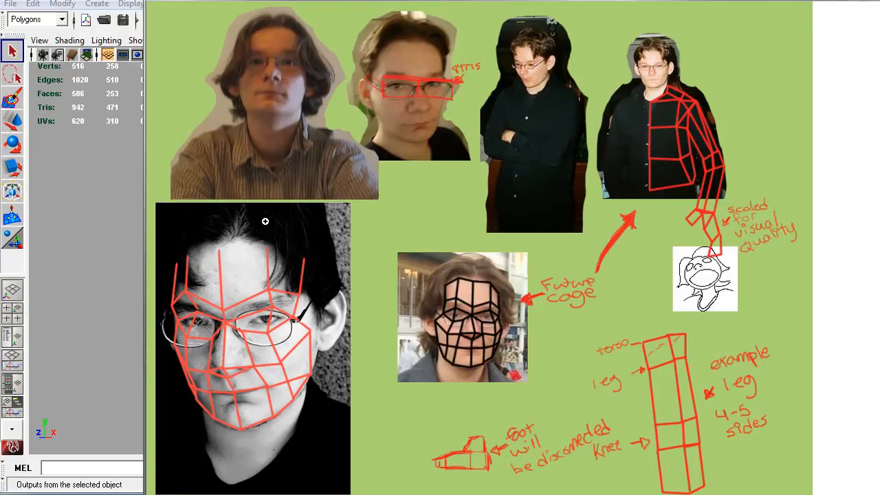
mouse_move(274, 281)
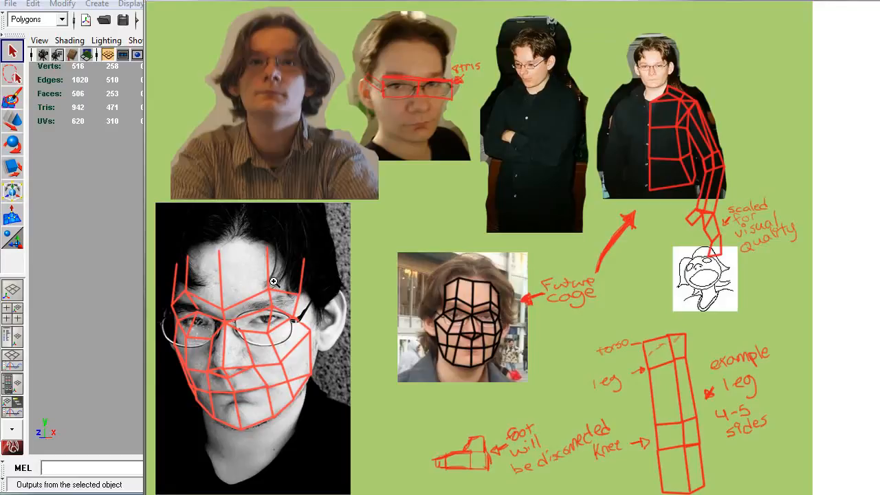
mouse_move(324, 391)
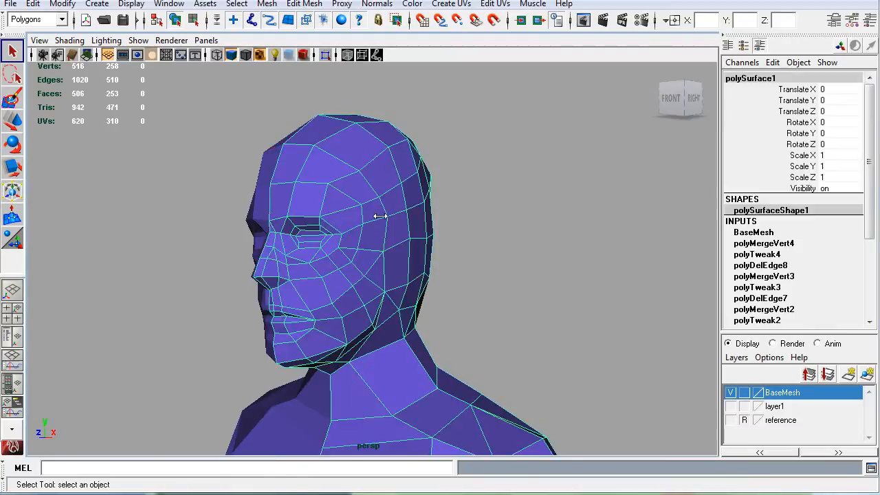
mouse_move(343, 216)
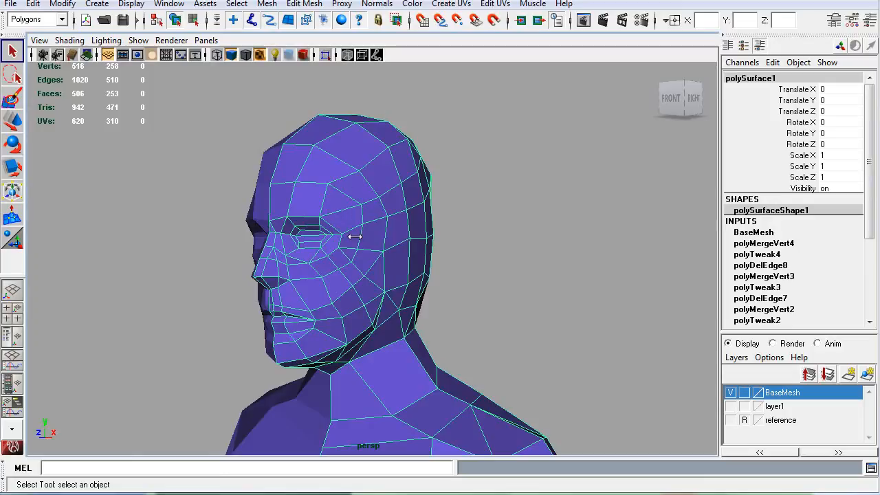
mouse_move(344, 270)
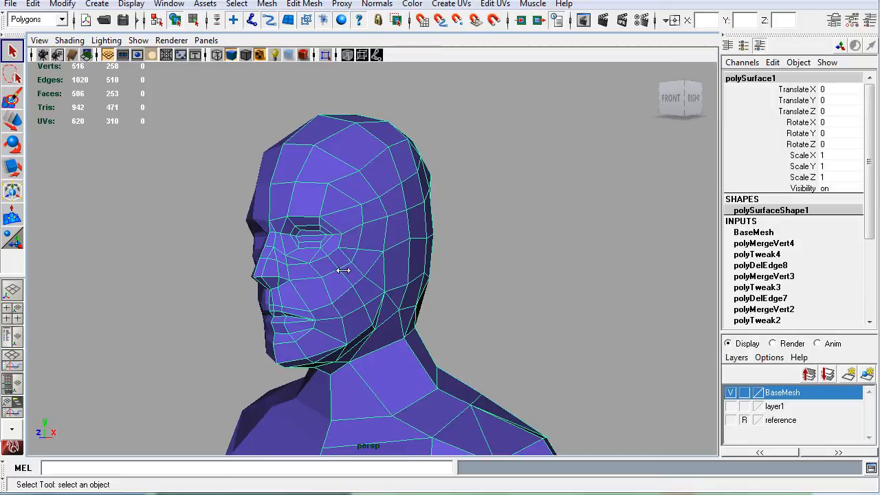
mouse_move(261, 191)
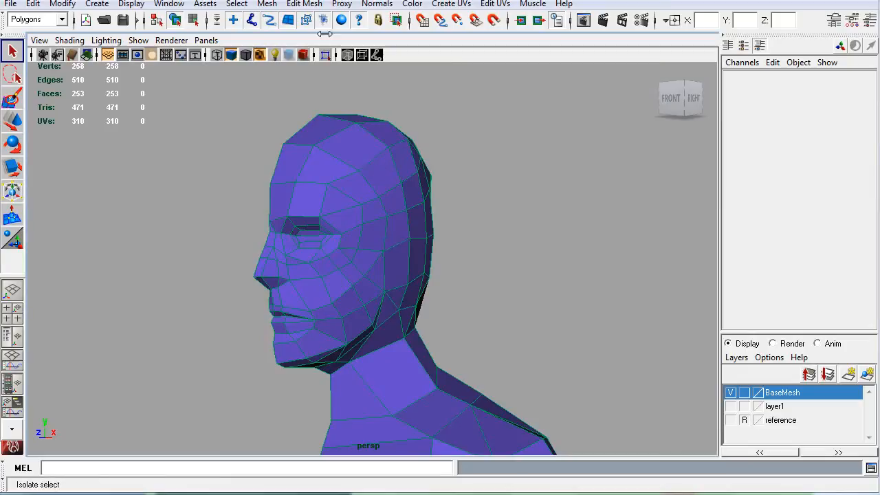
Look through the Edit Mesh and Mesh menus to reach Create Polygon Tool.
click(303, 5)
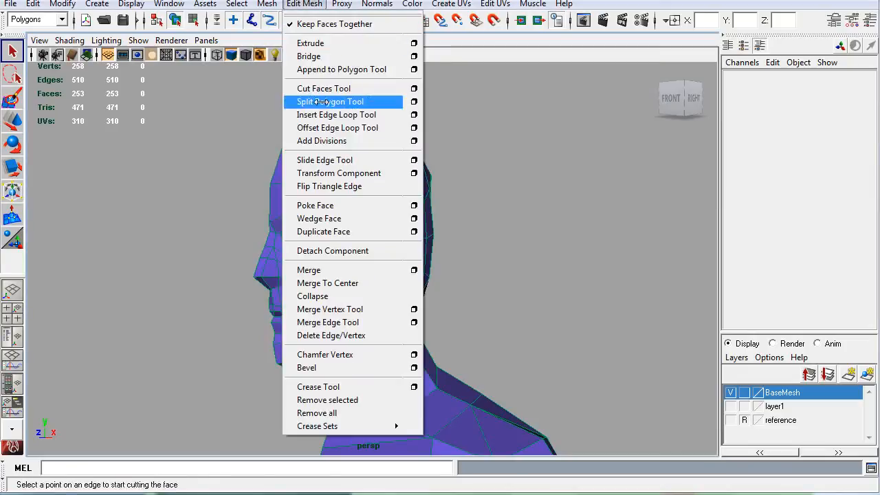
mouse_move(323, 88)
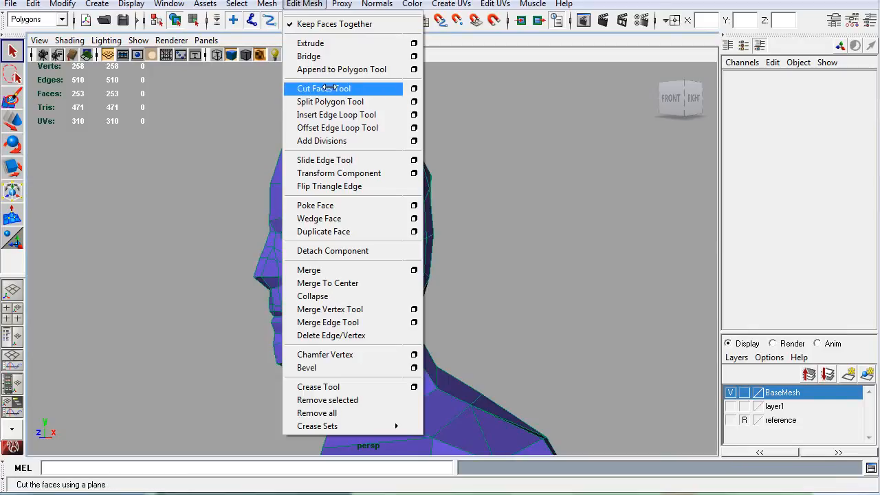
click(266, 4)
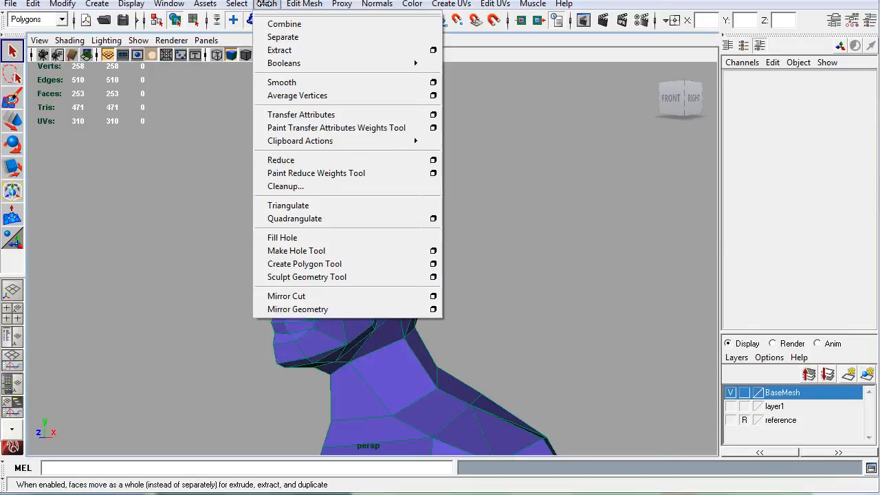
click(304, 4)
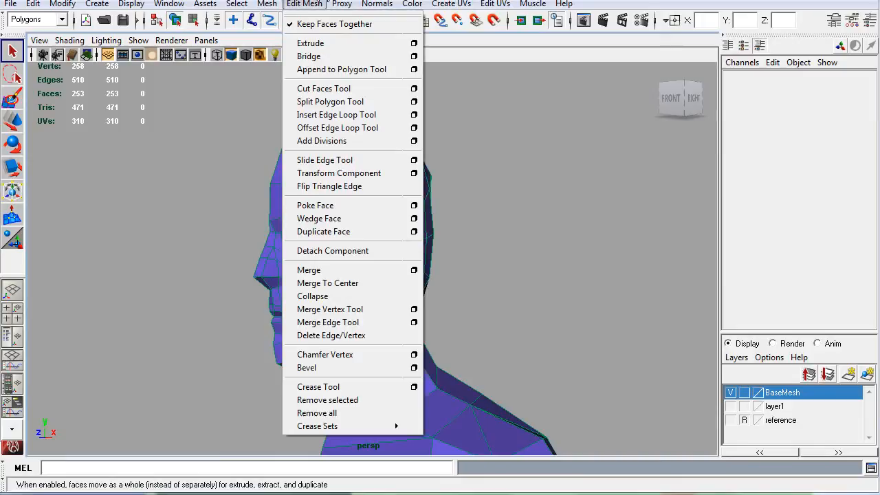
mouse_move(314, 205)
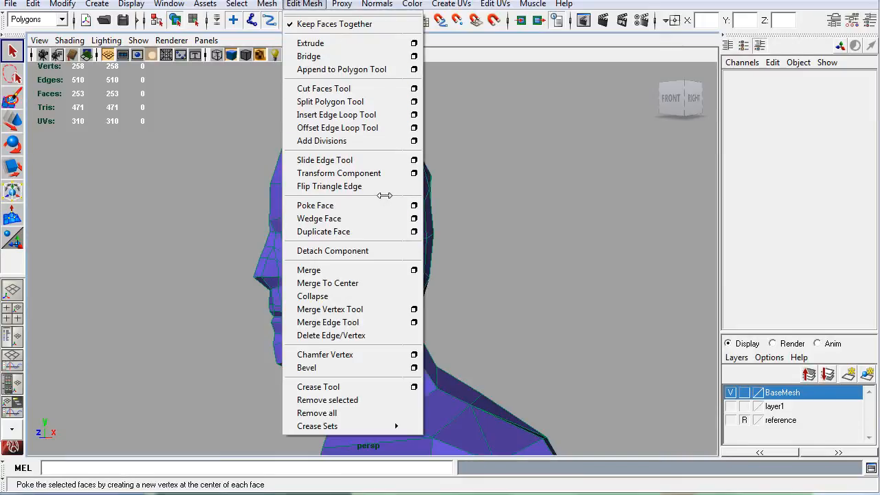
mouse_move(330, 186)
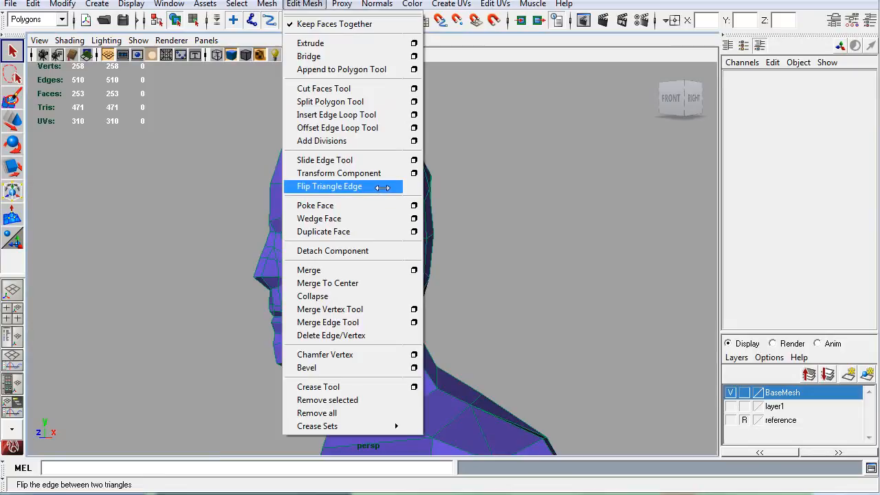
click(267, 4)
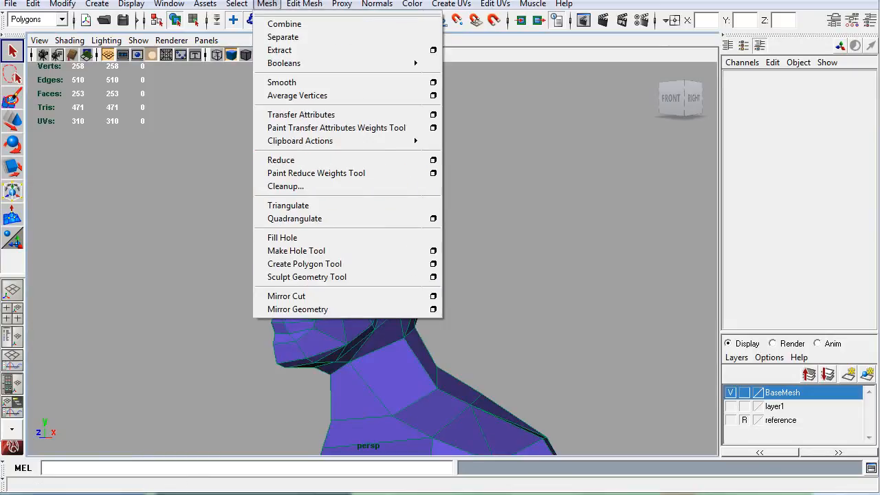
mouse_move(303, 264)
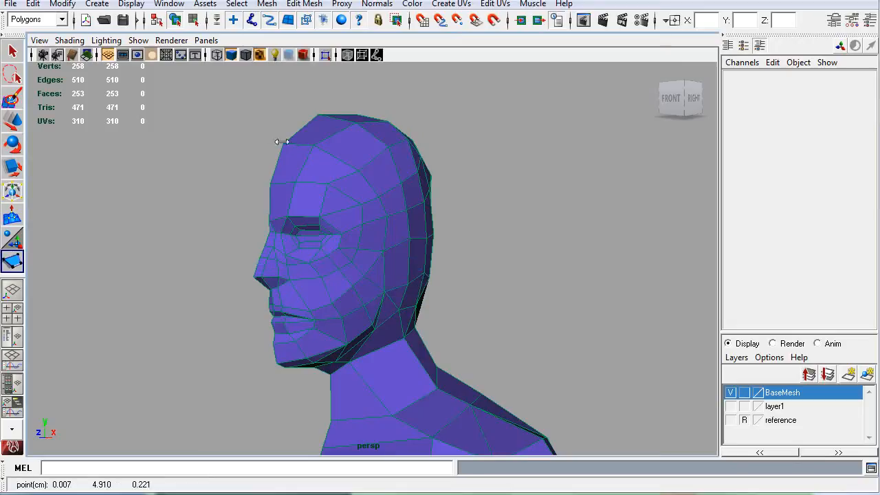
mouse_move(281, 218)
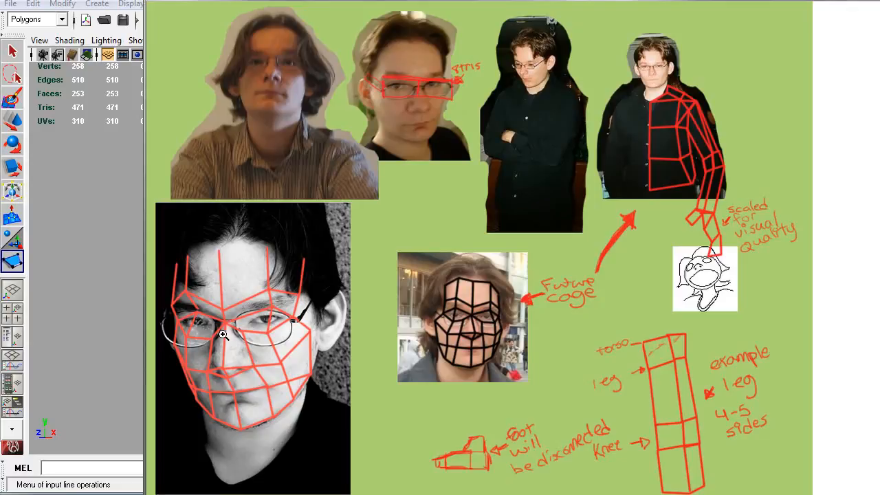
mouse_move(273, 301)
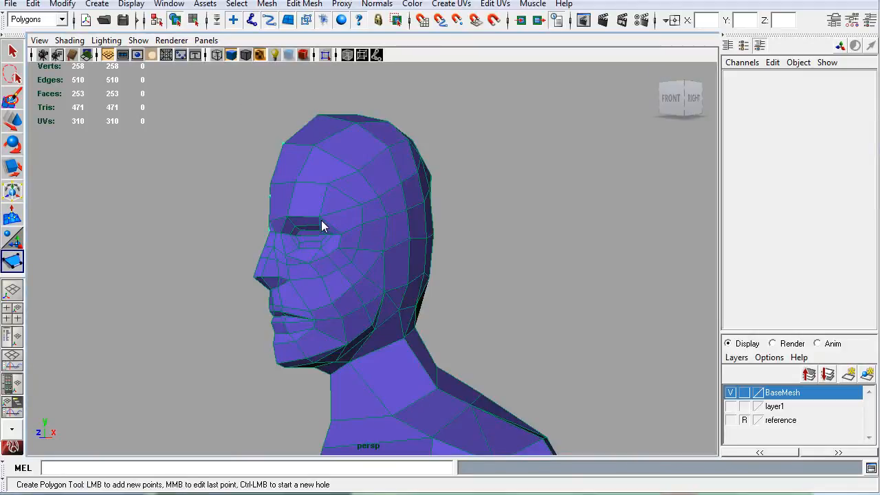
Place the first point of the six-sided forehead polygon over the head.
click(323, 226)
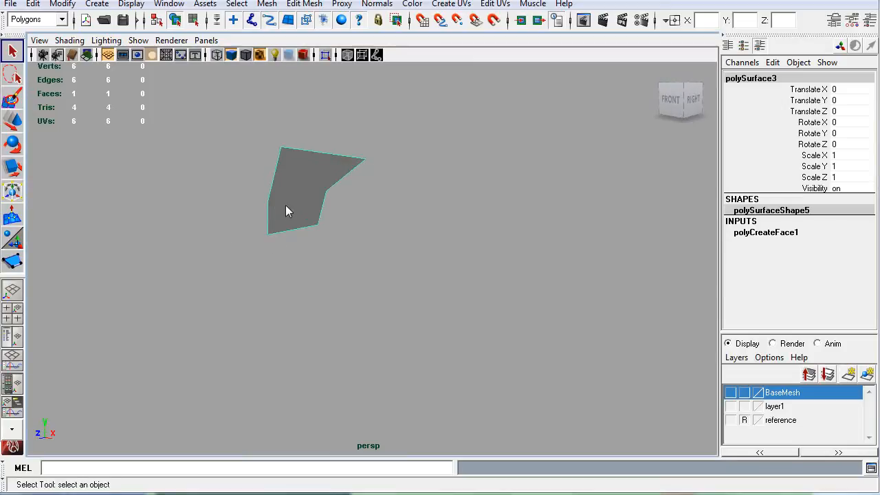
Use Edit Mesh > Split Polygon Tool to cut across the forehead patch.
click(304, 4)
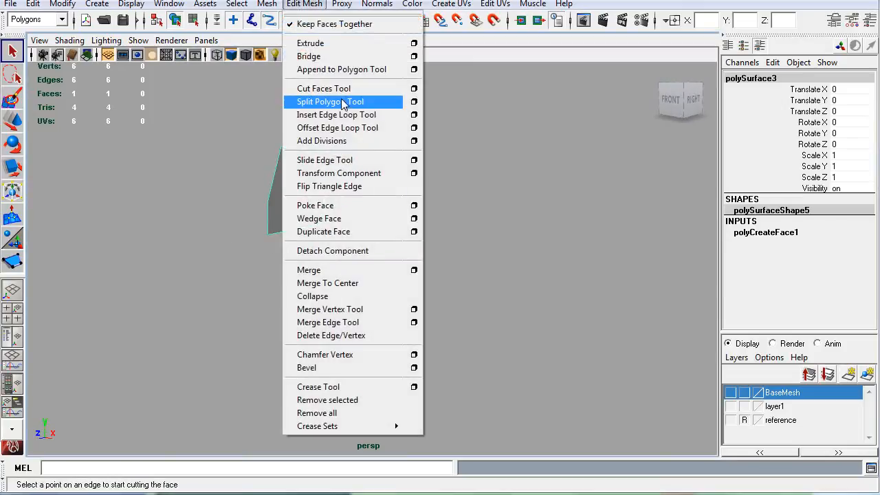
click(329, 101)
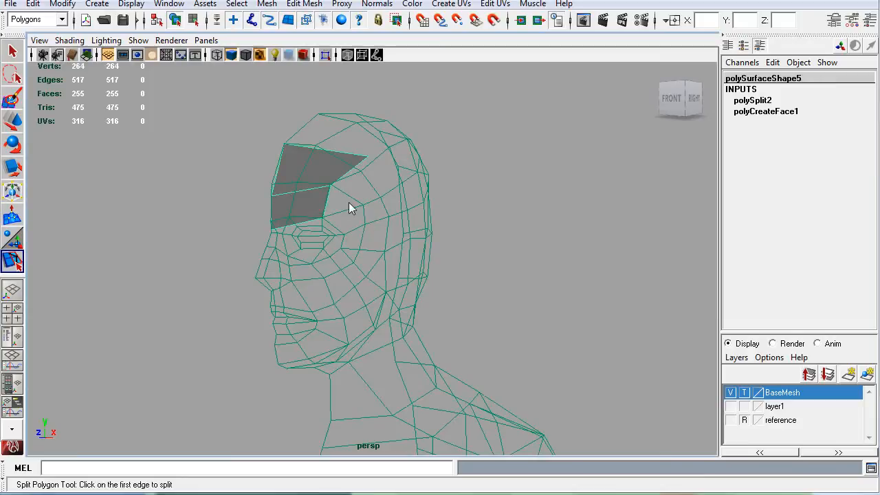
mouse_move(515, 268)
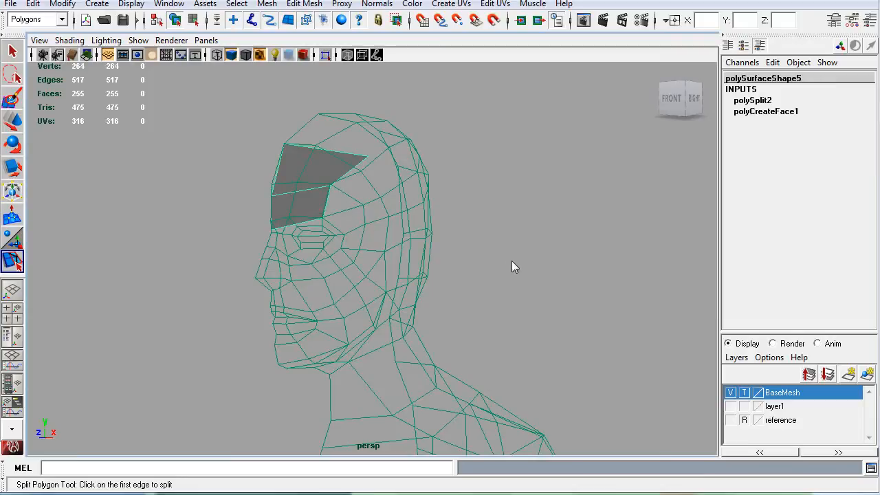
click(304, 4)
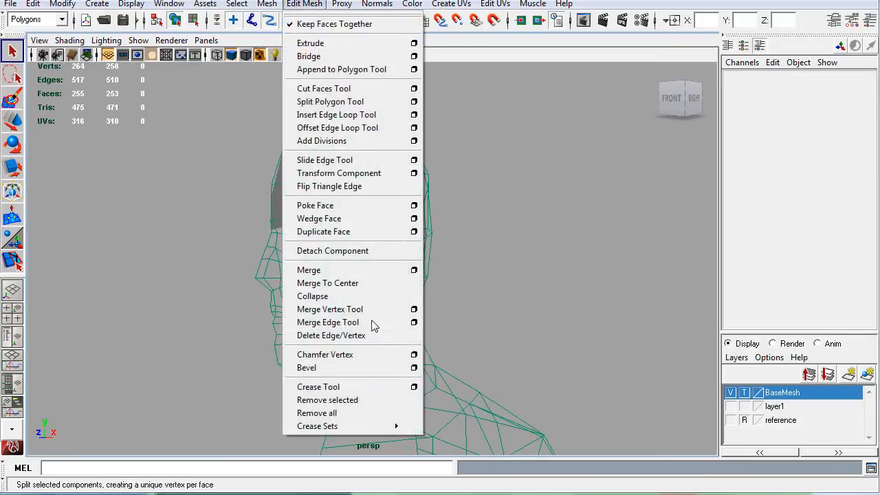
mouse_move(330, 101)
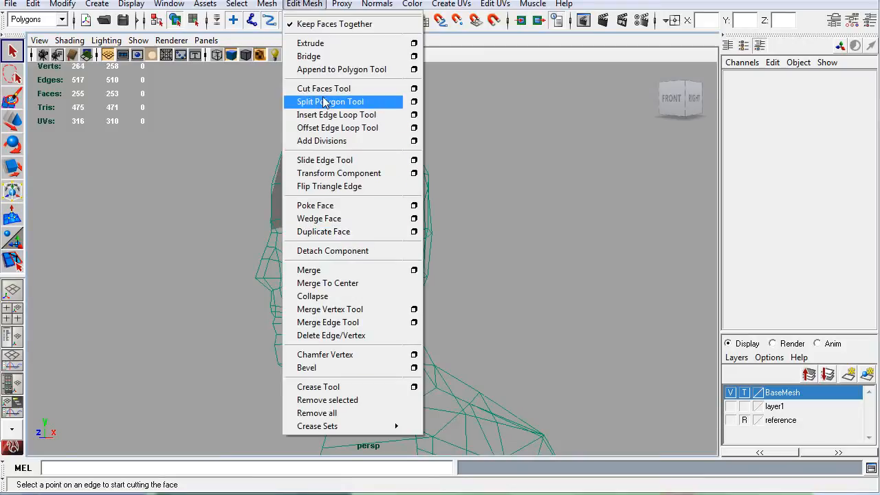
click(266, 4)
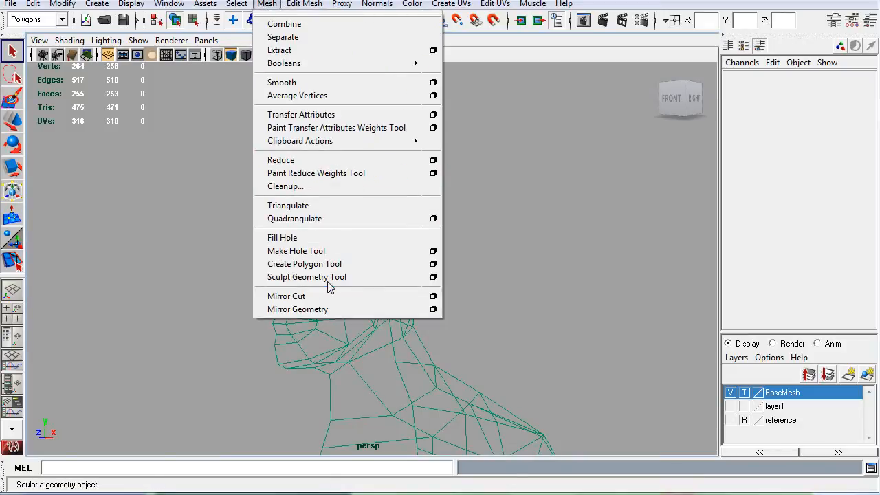
click(305, 263)
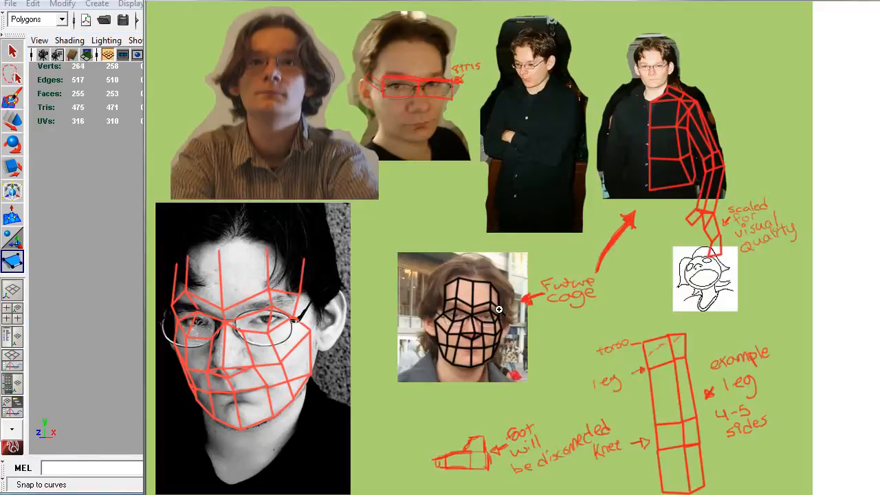
mouse_move(278, 303)
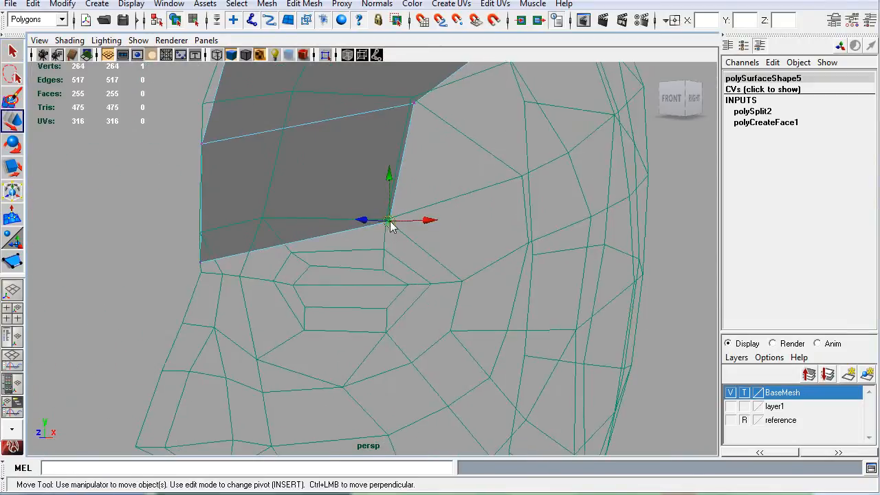
Drag the brow patch's corner and split-point vertices onto the head's forehead surface.
drag(389, 220, 357, 265)
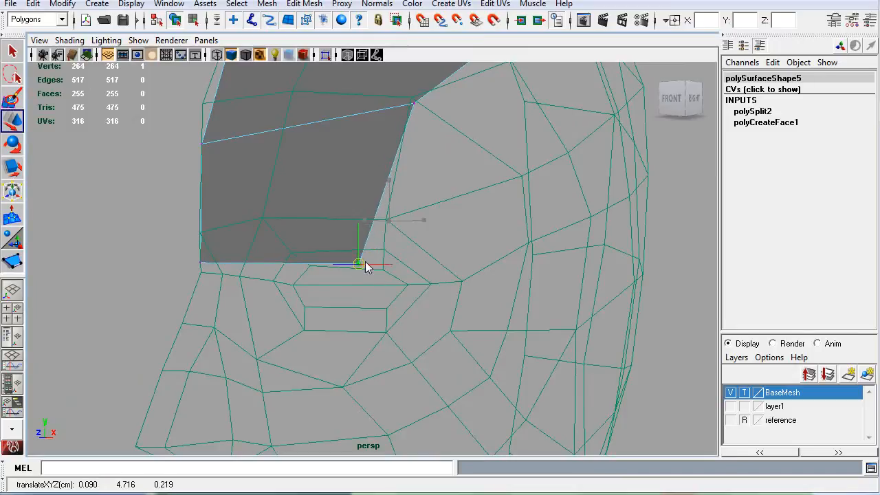
drag(357, 265, 376, 245)
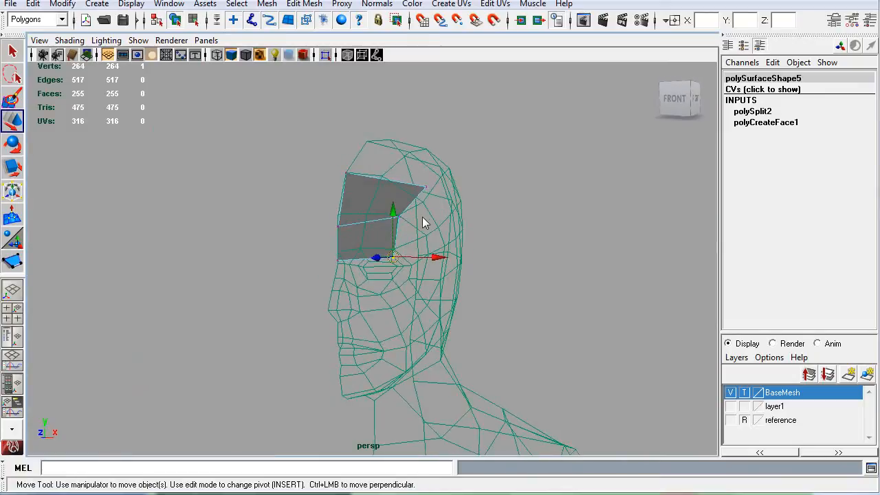
drag(394, 258, 401, 219)
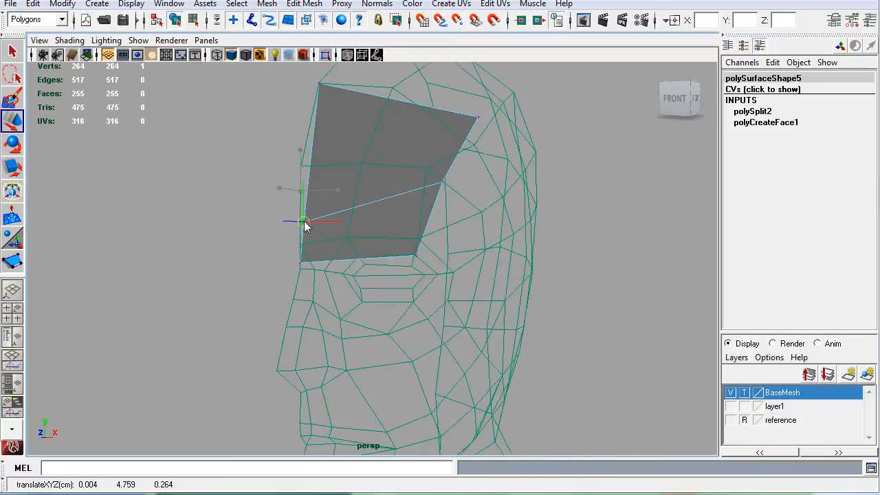
drag(302, 221, 440, 180)
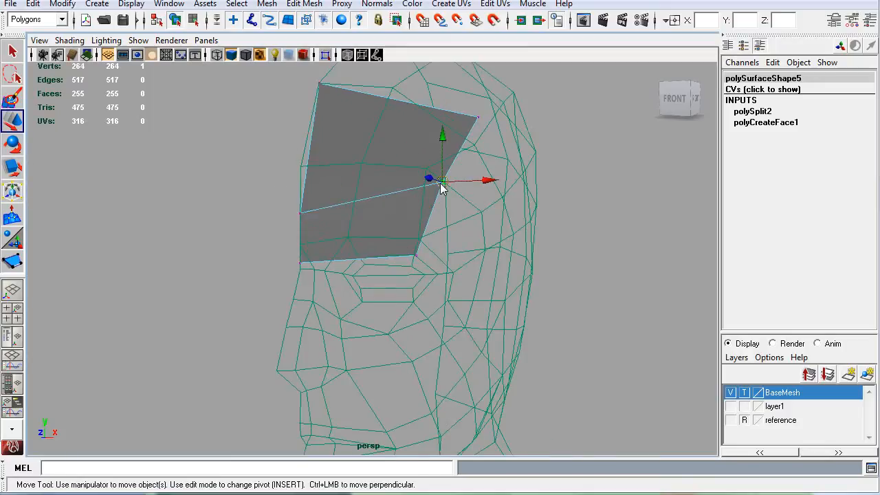
drag(444, 180, 422, 214)
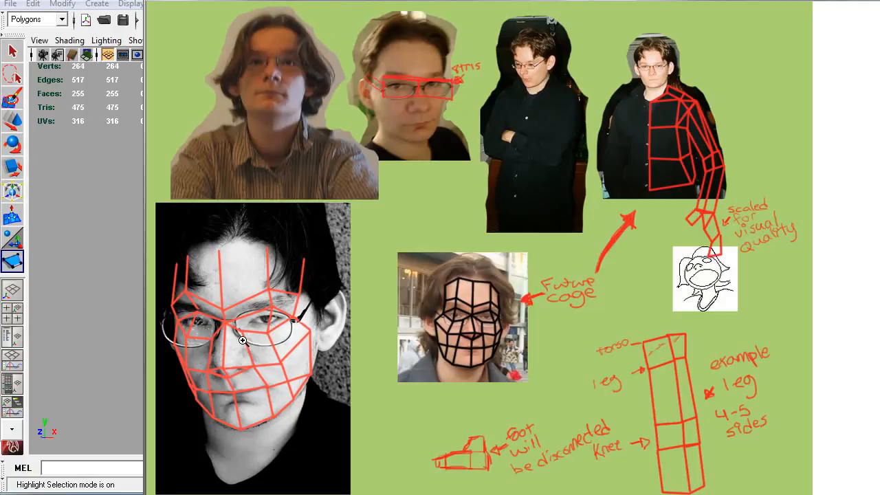
mouse_move(242, 336)
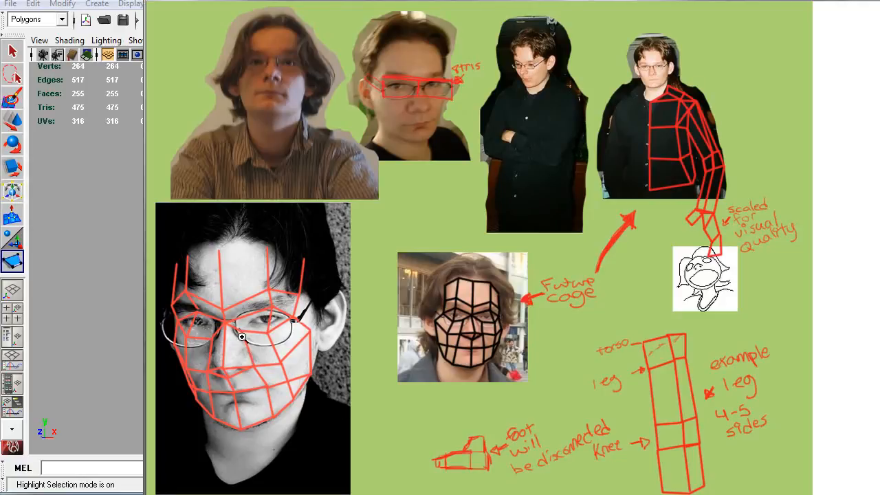
mouse_move(251, 323)
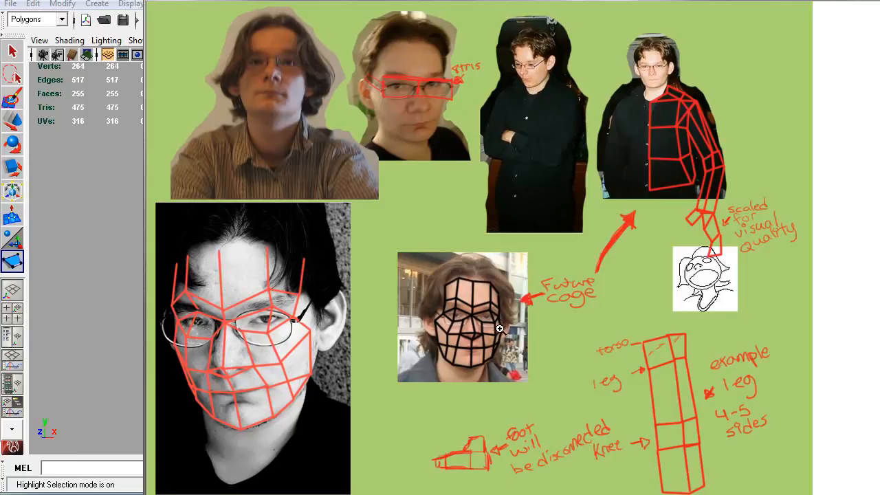
mouse_move(485, 336)
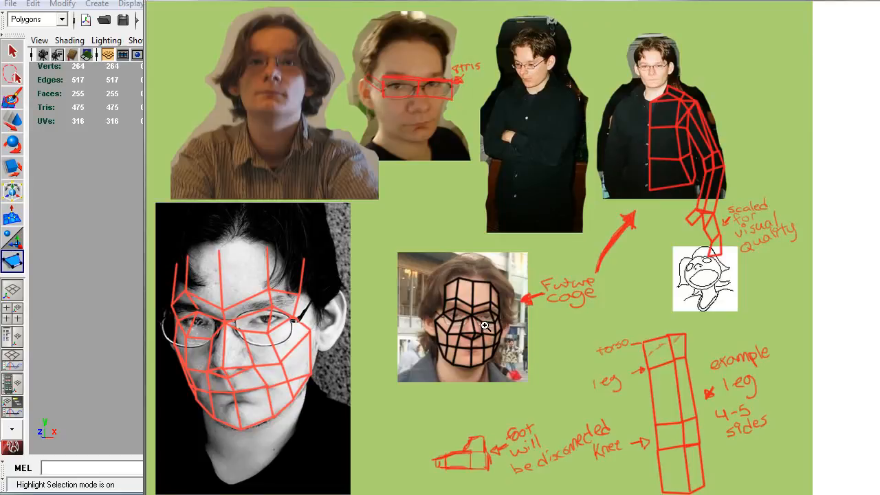
mouse_move(461, 318)
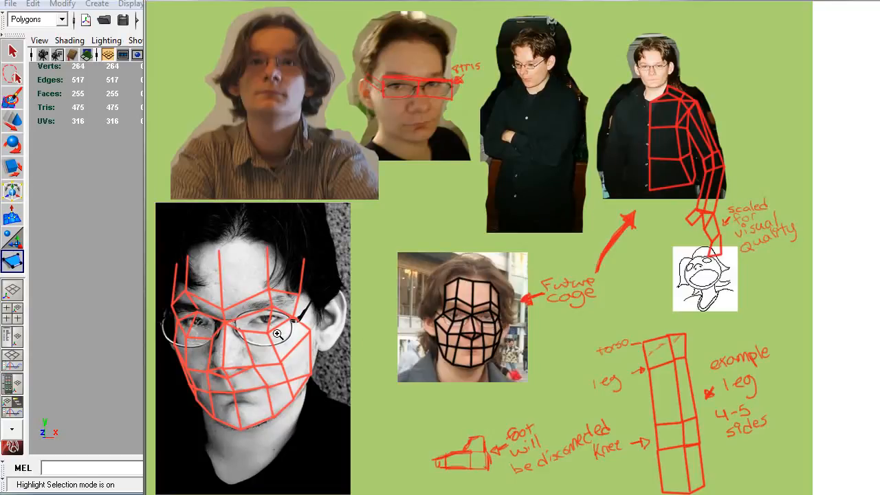
mouse_move(493, 339)
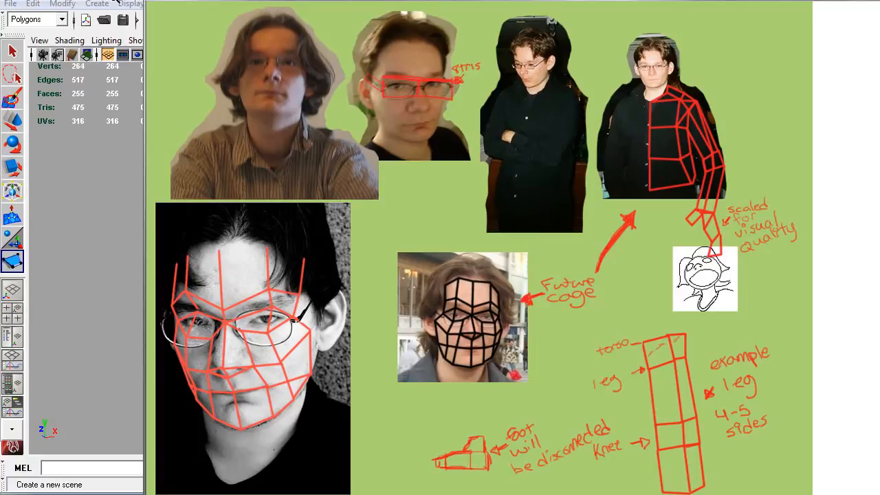
mouse_move(116, 3)
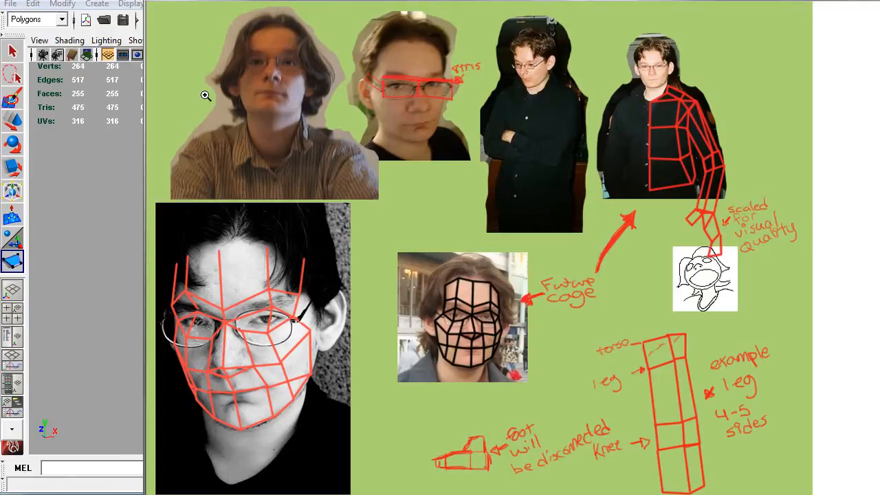
mouse_move(499, 354)
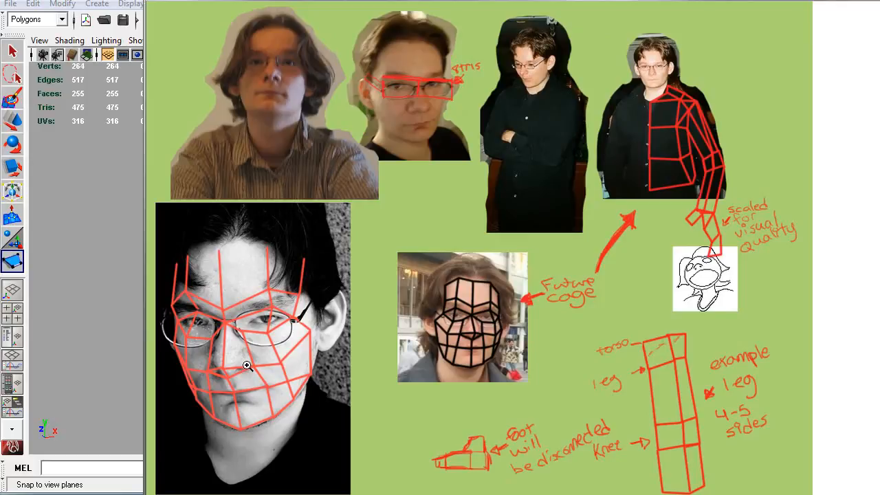
mouse_move(246, 348)
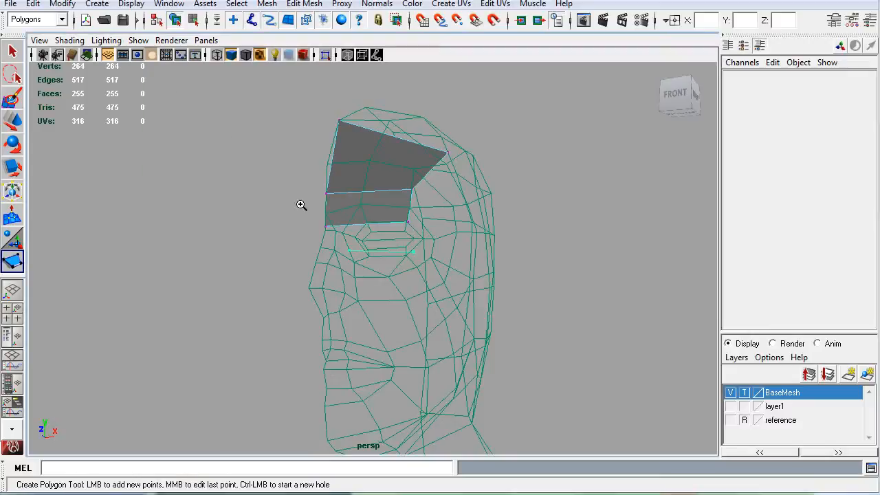
Place points for the under-eye and nose-side polygons, then split the nose-side face.
click(424, 324)
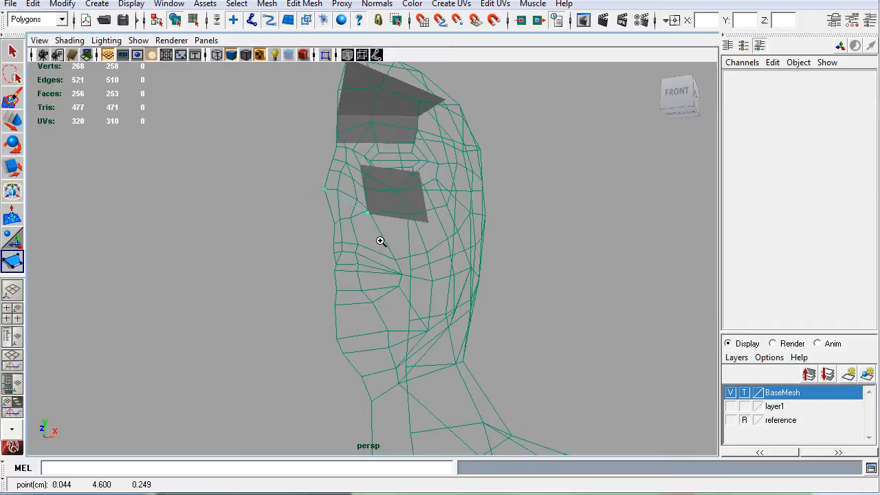
mouse_move(371, 262)
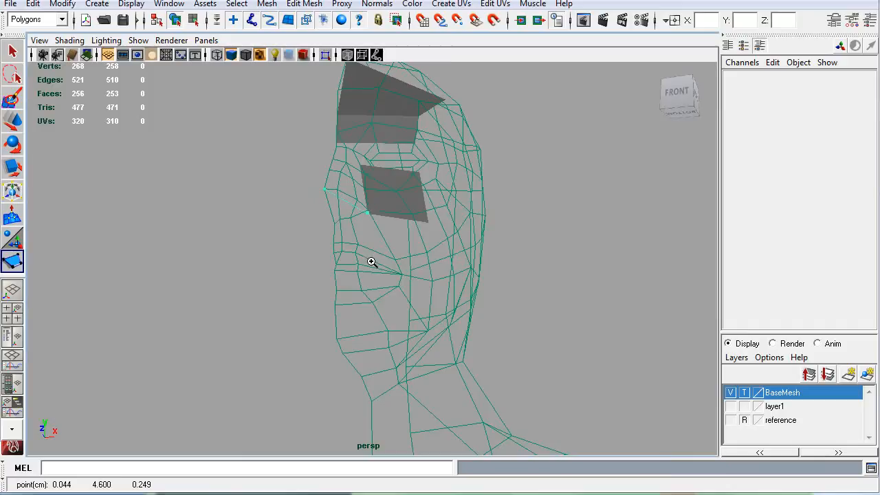
click(347, 227)
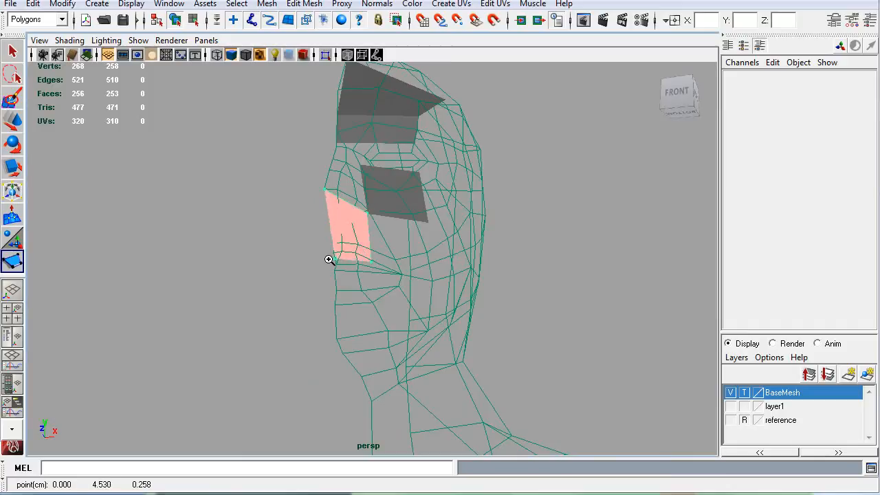
click(330, 259)
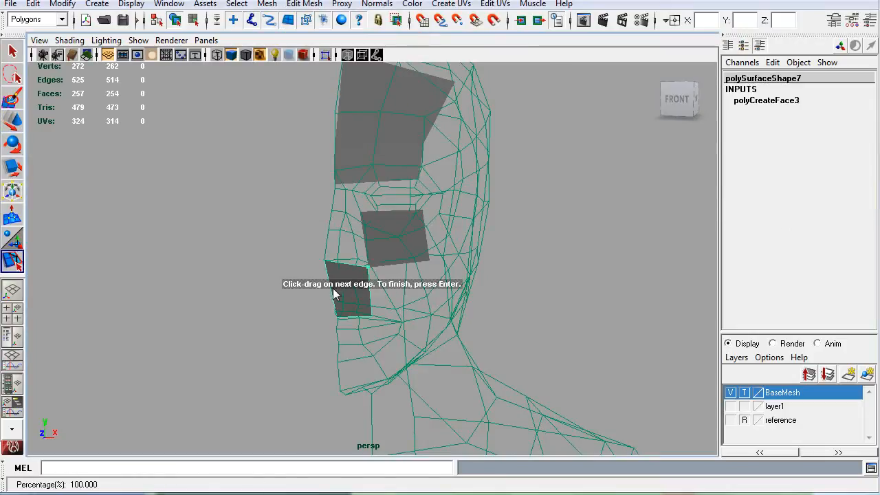
drag(323, 285, 368, 268)
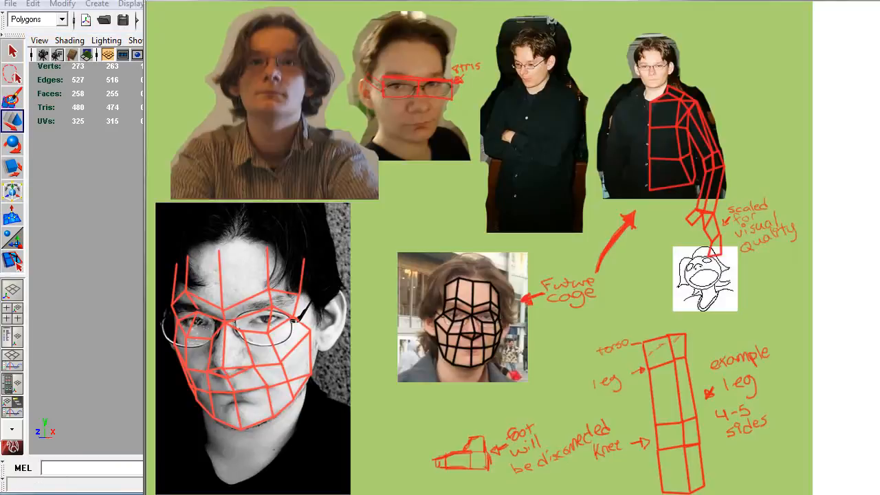
mouse_move(484, 341)
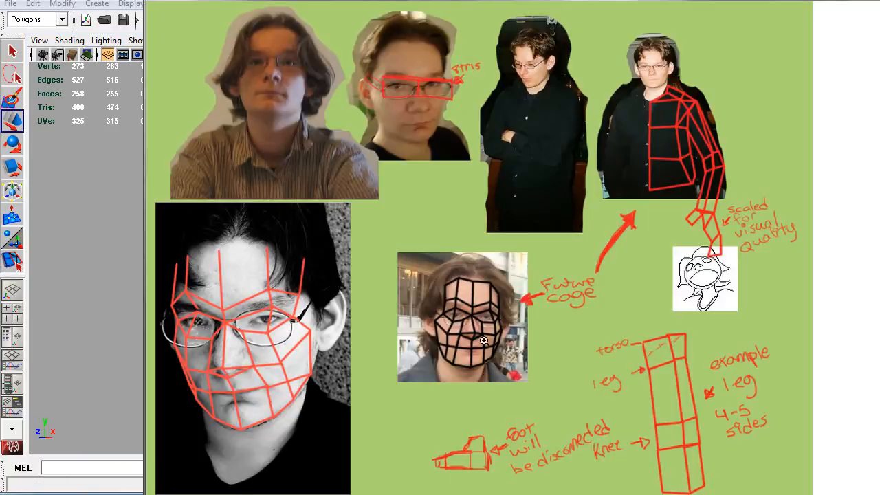
mouse_move(483, 353)
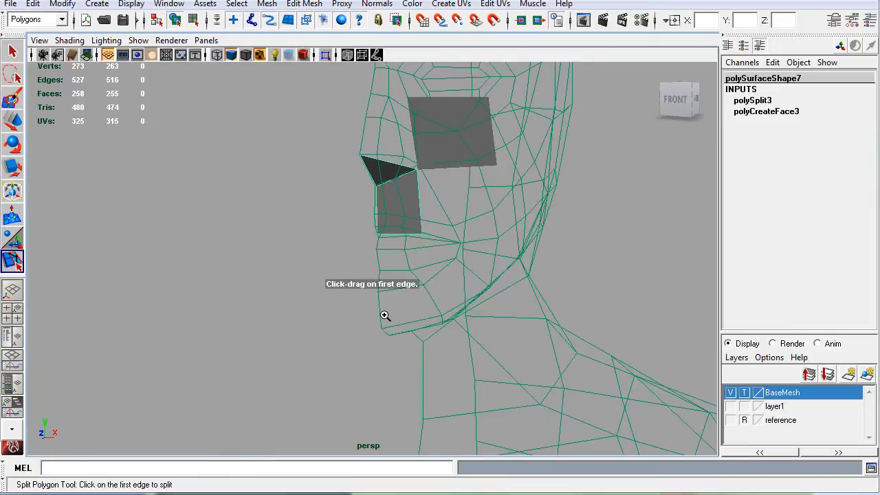
Split the nose-side face near the nose tip, leaving a bridge triangle.
click(267, 4)
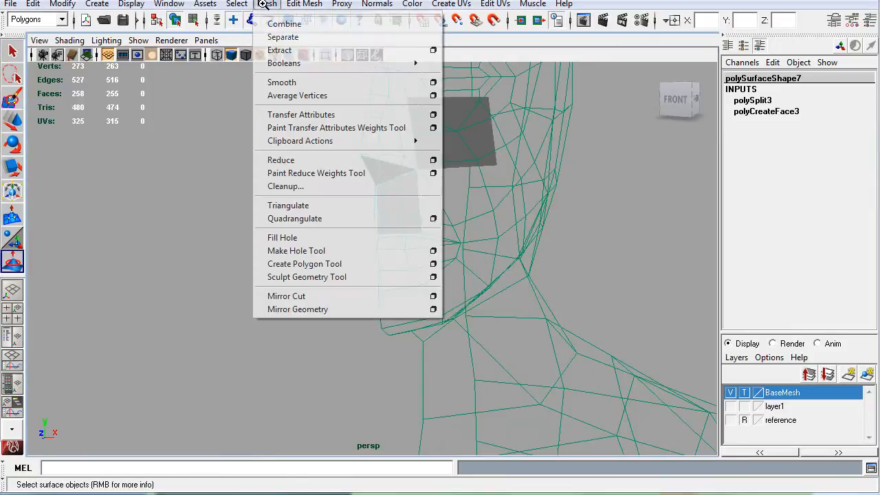
click(303, 264)
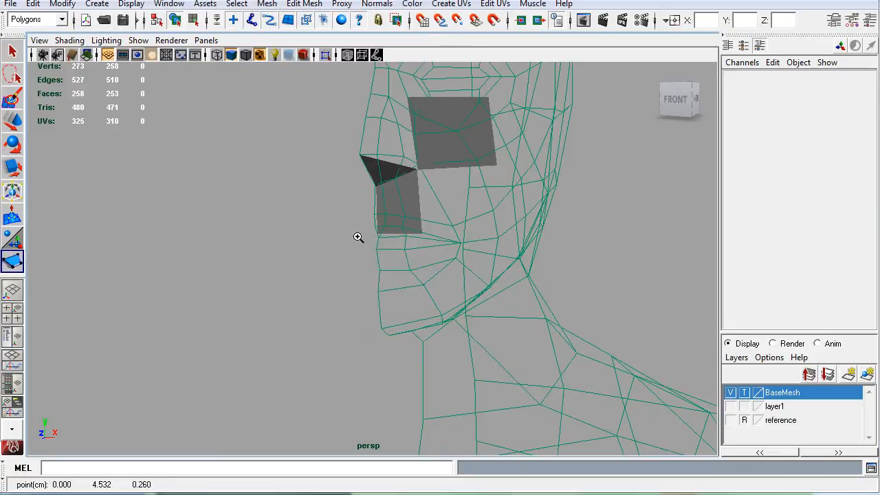
mouse_move(382, 336)
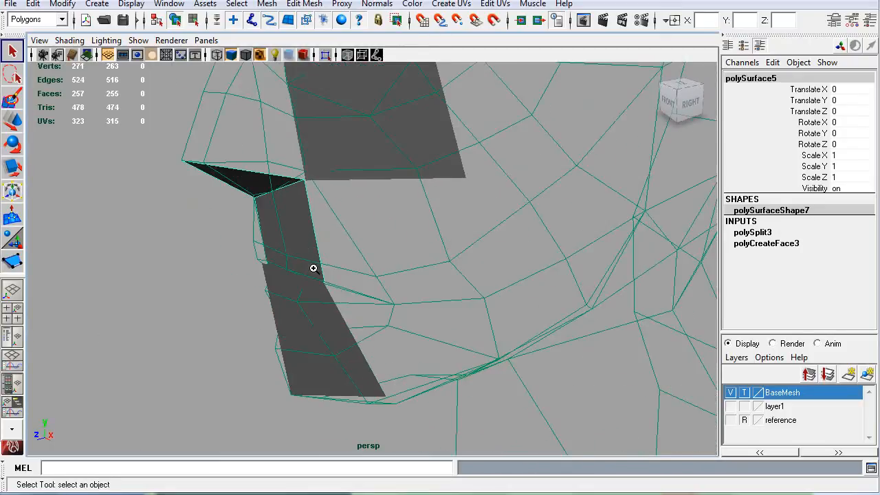
drag(313, 268, 332, 250)
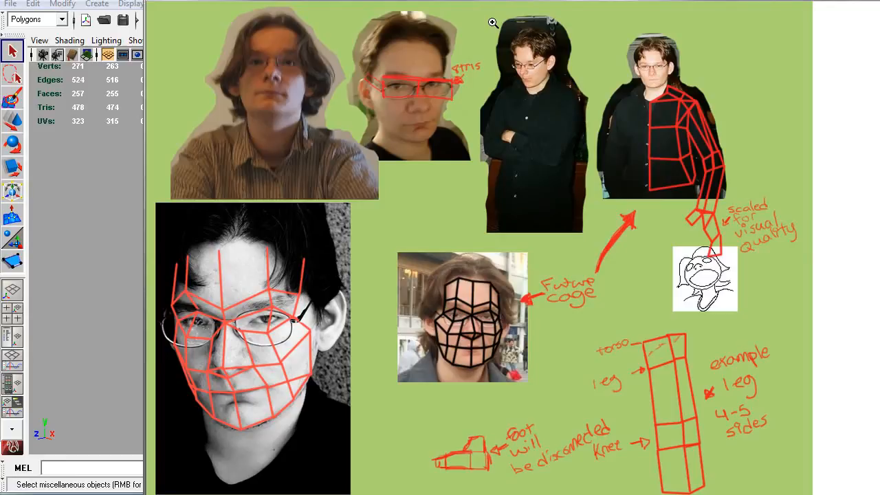
mouse_move(611, 297)
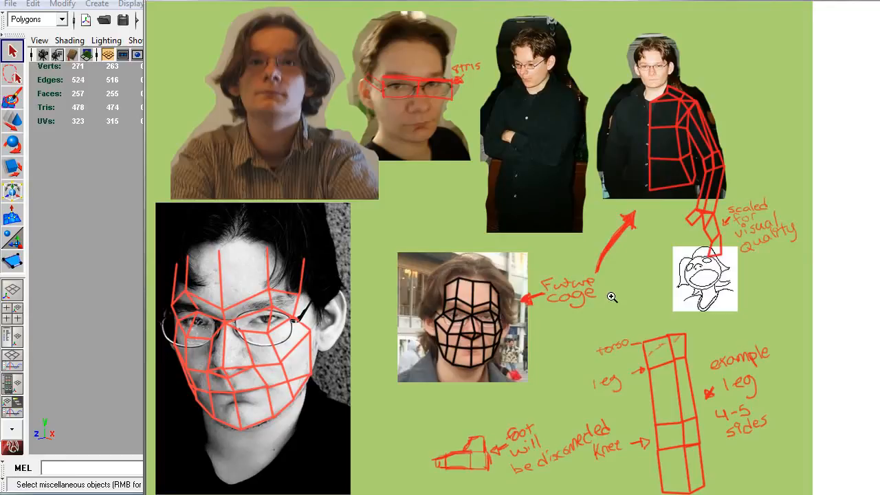
mouse_move(286, 405)
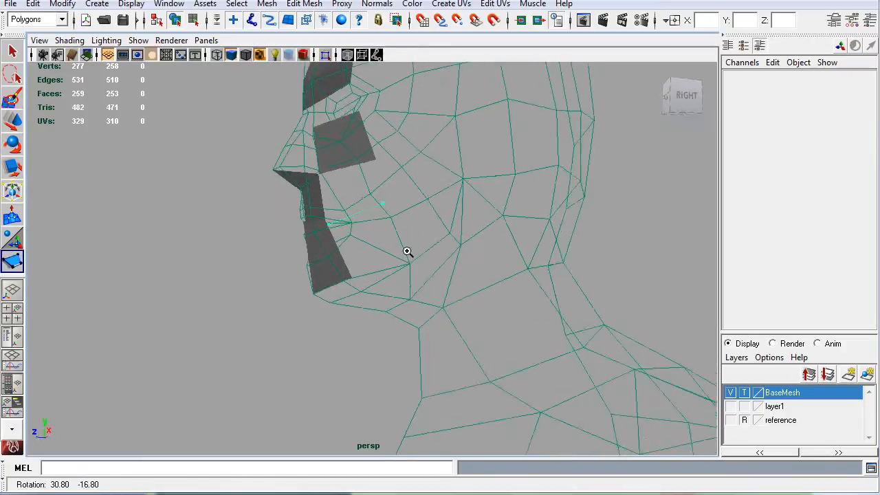
Place snapped points for a new mouth polygon below the nose side.
click(371, 227)
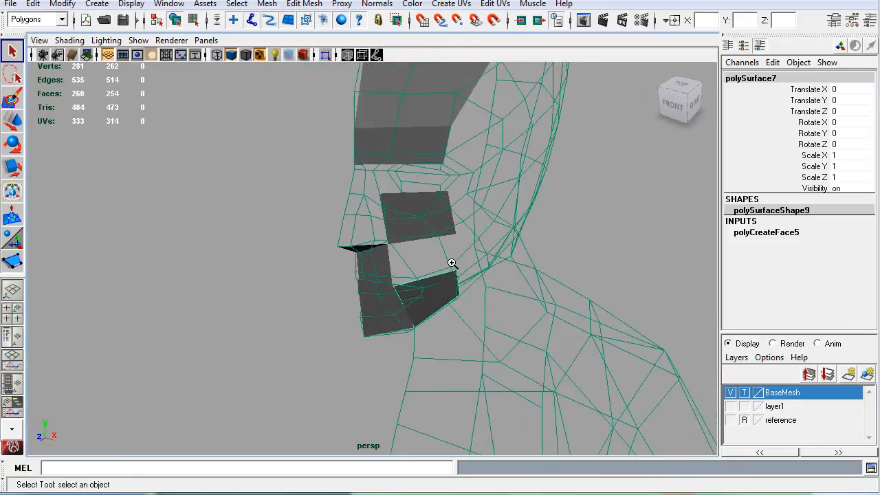
drag(451, 263, 373, 277)
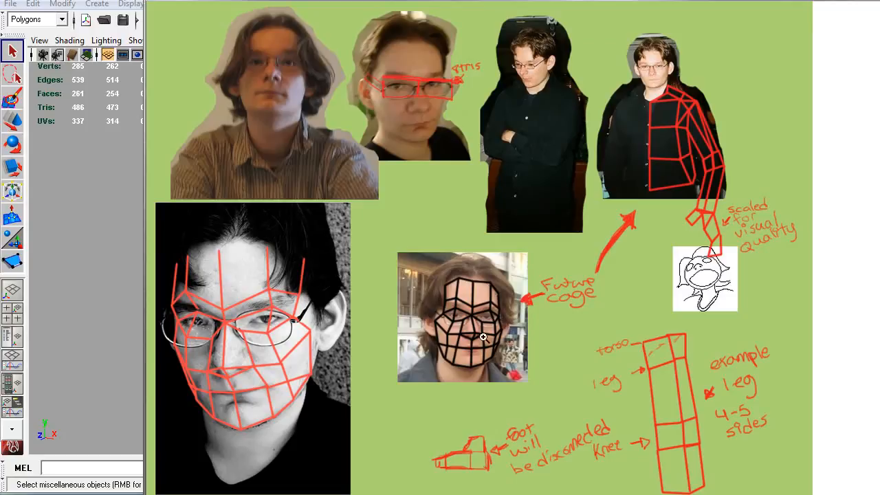
mouse_move(495, 316)
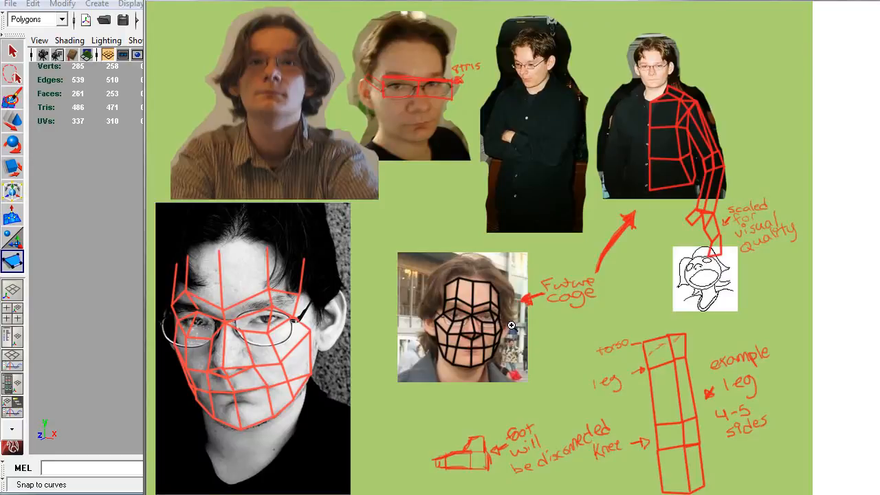
mouse_move(271, 301)
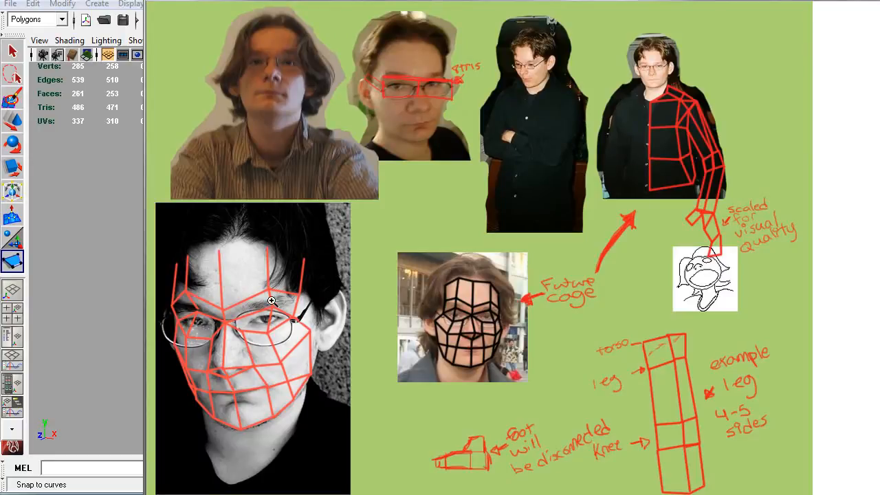
mouse_move(417, 337)
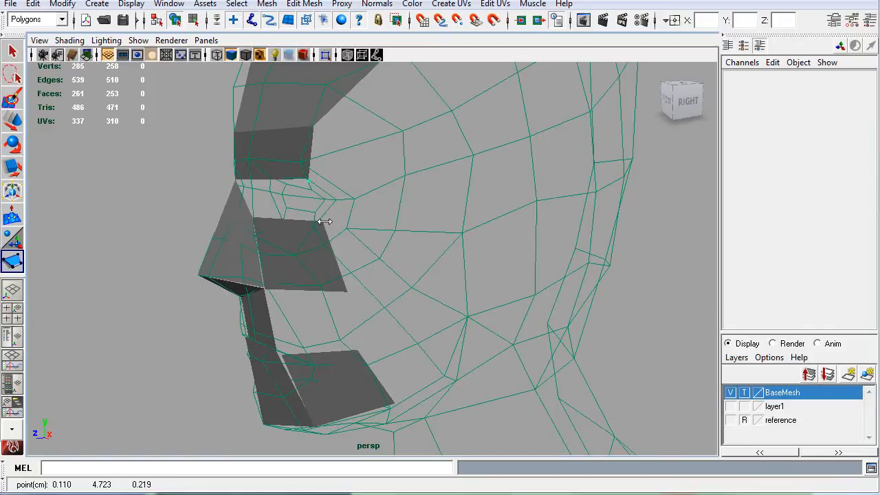
Place snapped vertices for the small polygons filling the gap under the eye beside the nose.
click(330, 200)
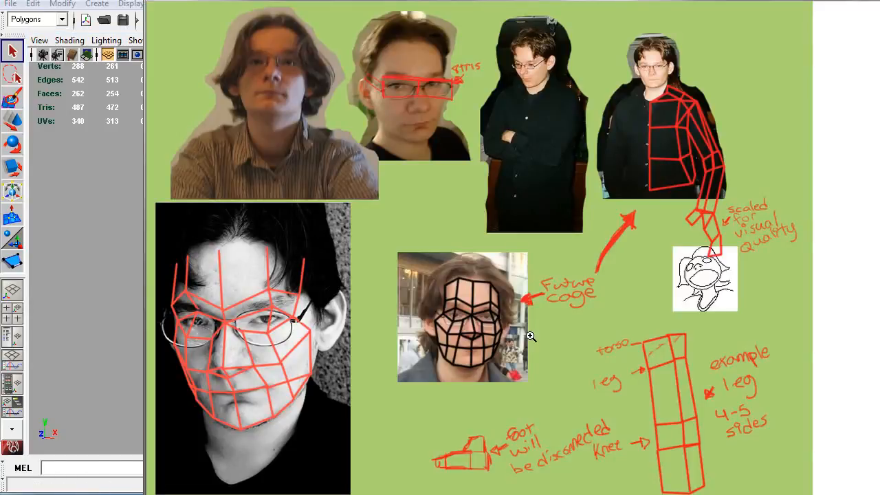
mouse_move(280, 321)
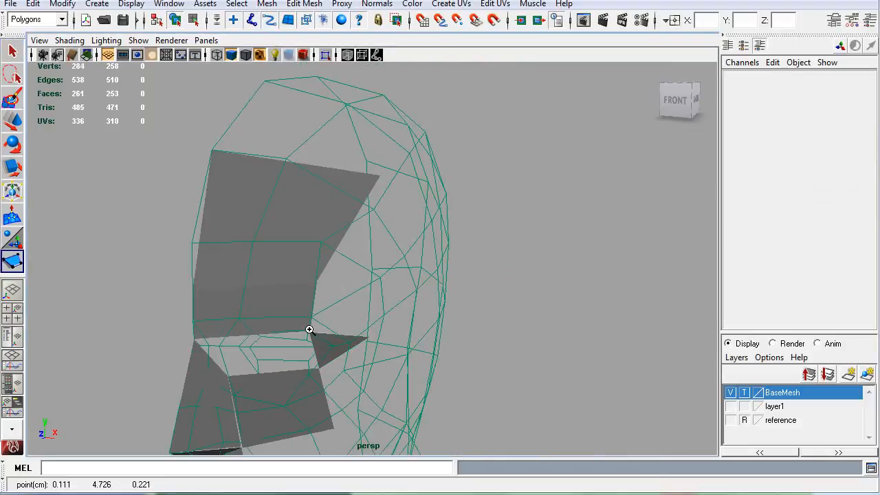
click(344, 313)
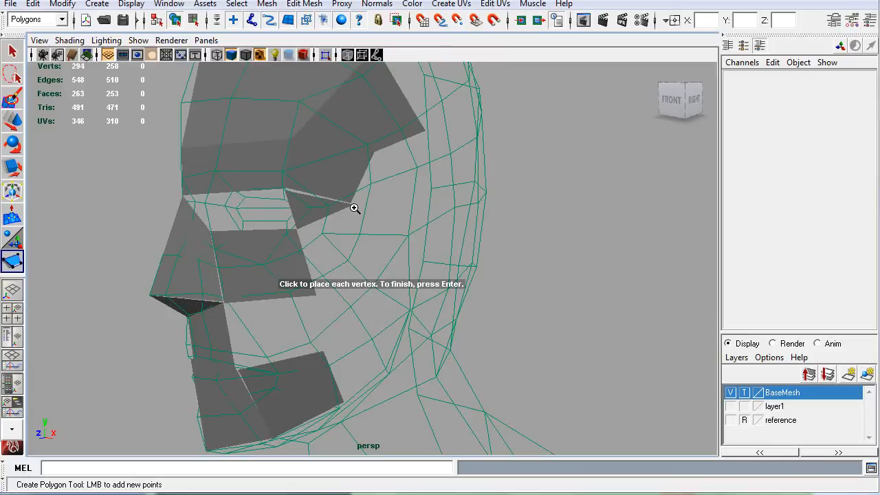
click(354, 208)
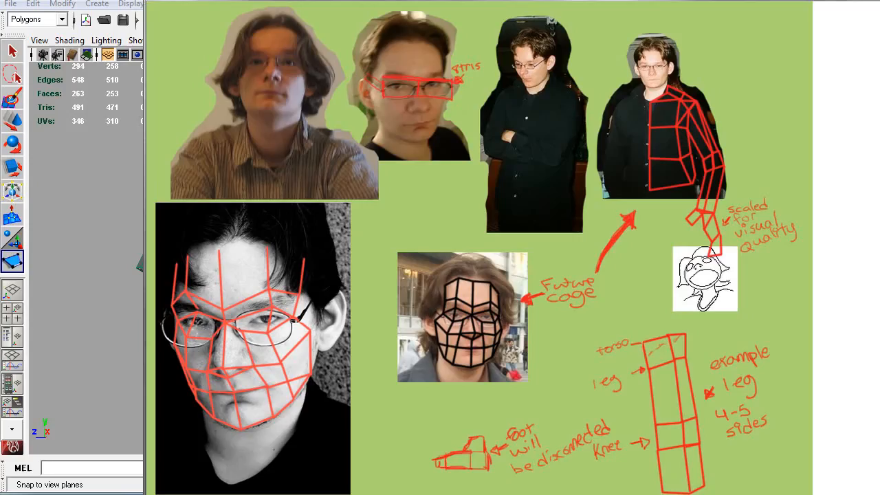
mouse_move(260, 380)
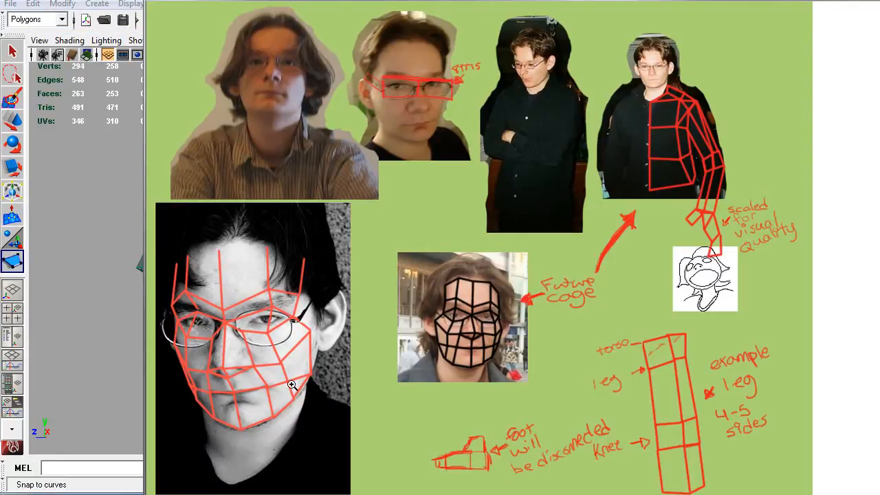
mouse_move(297, 342)
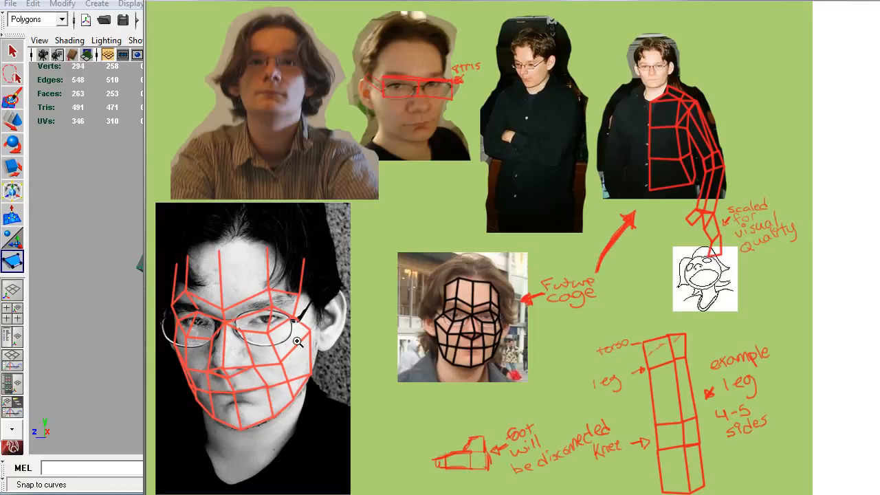
mouse_move(301, 380)
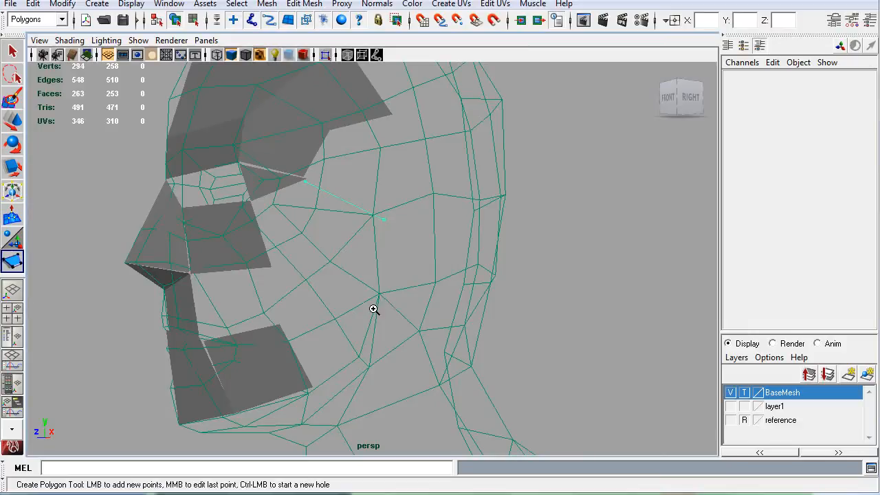
Place a vertex to complete the cheek polygon.
click(373, 309)
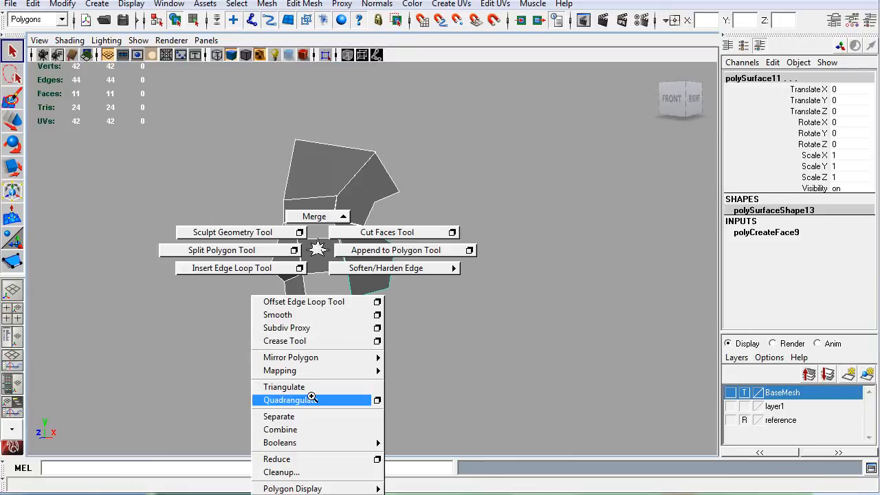
Combine the 11 separate patch faces into a single mesh object.
click(291, 400)
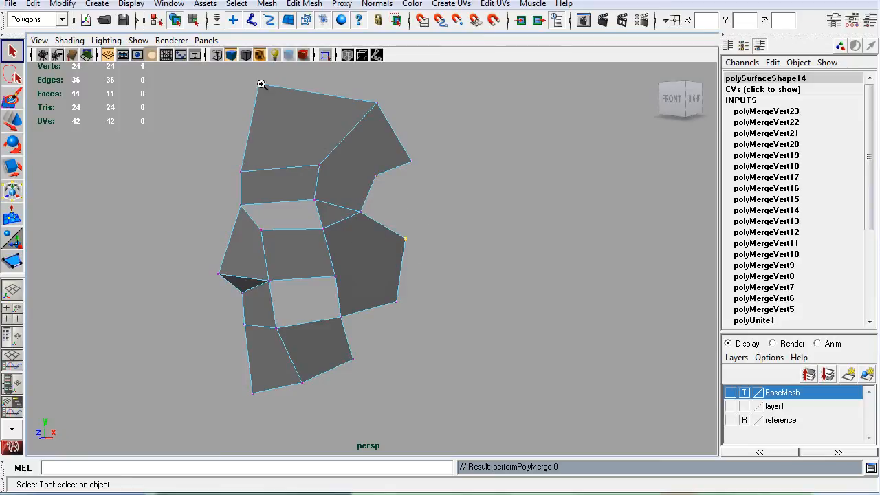
Split the cheek face with a new edge using the Split Polygon Tool from Edit Mesh.
click(303, 4)
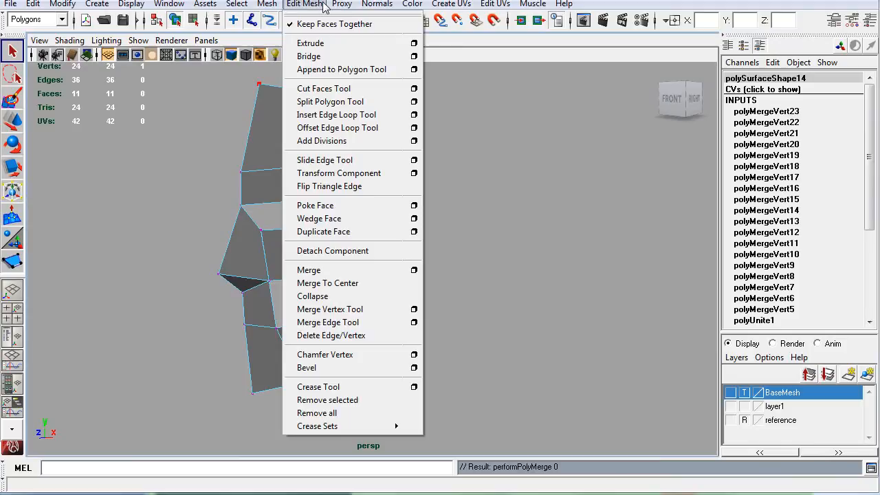
click(330, 101)
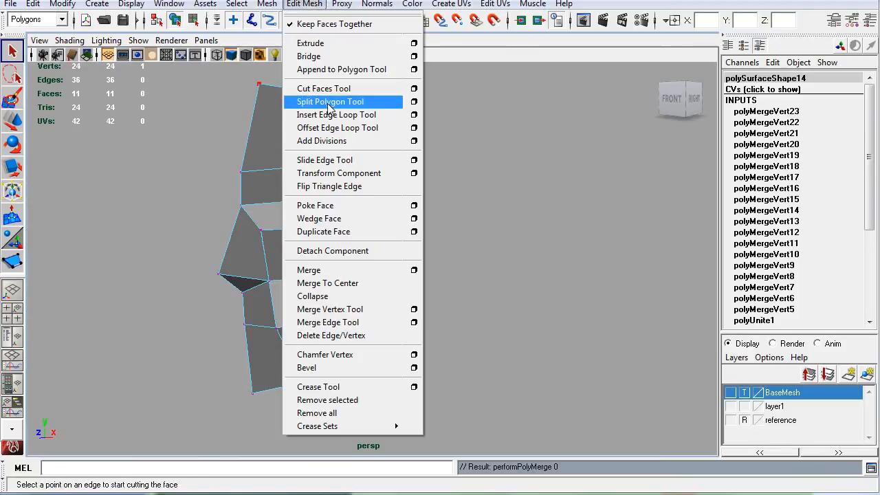
click(330, 102)
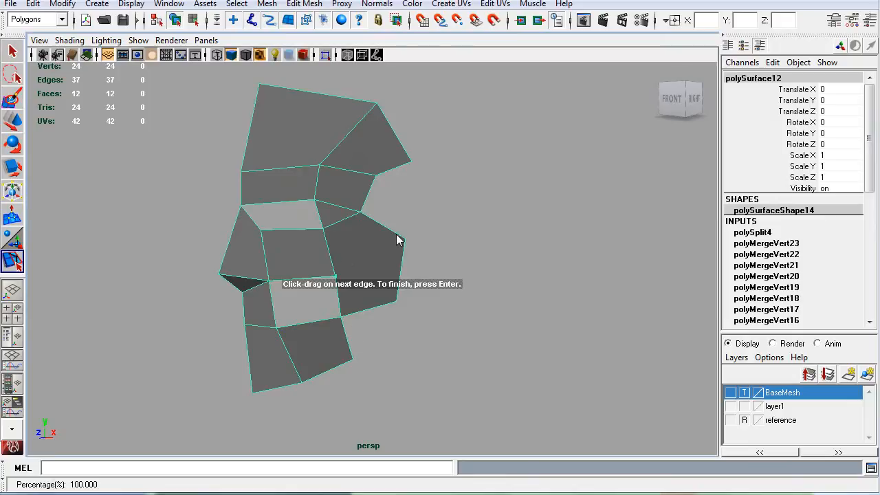
drag(336, 276, 399, 240)
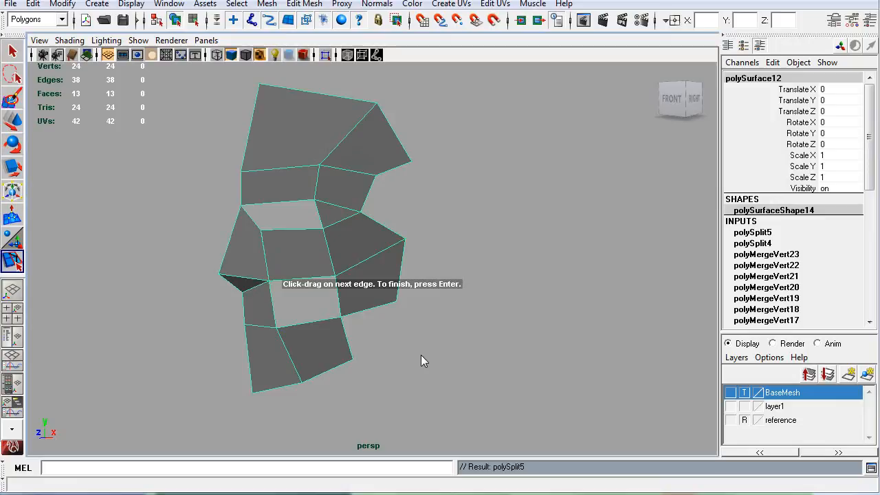
mouse_move(414, 337)
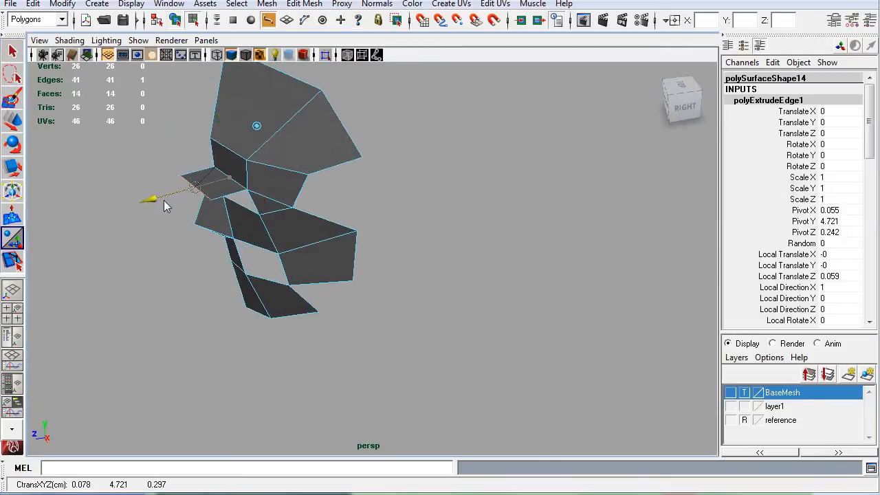
Switch the patch to vertex selection mode.
right_click(258, 179)
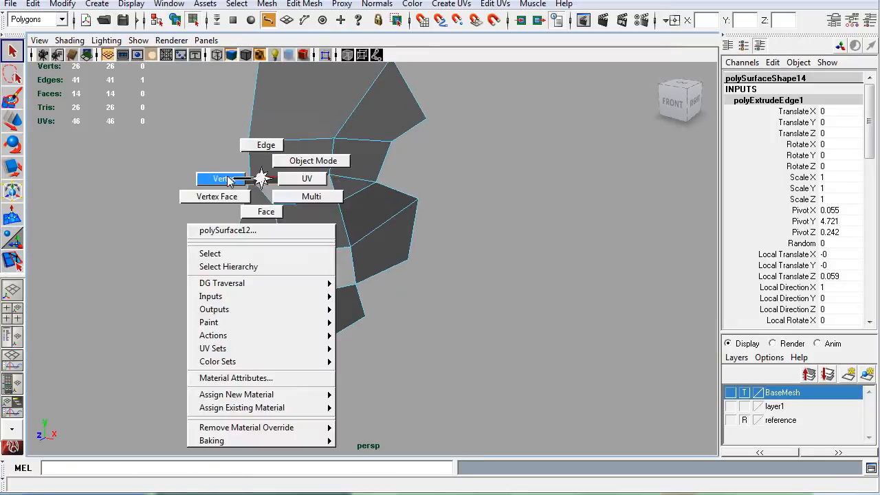
click(222, 178)
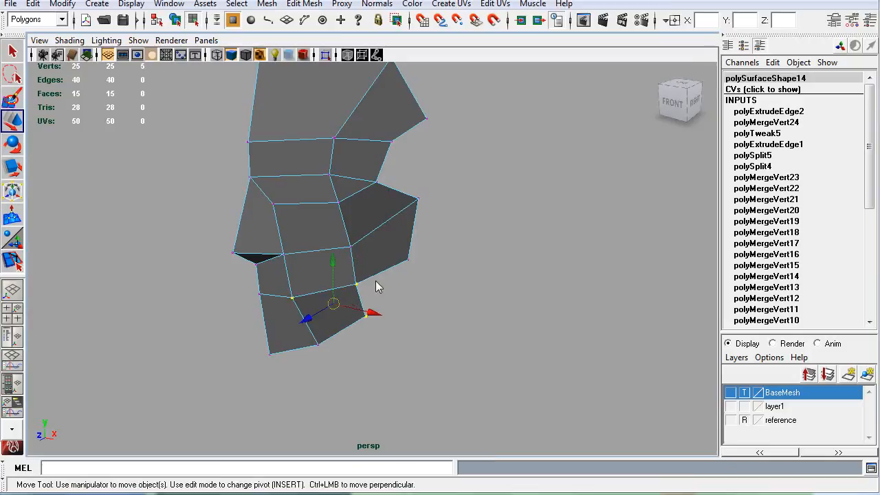
mouse_move(403, 311)
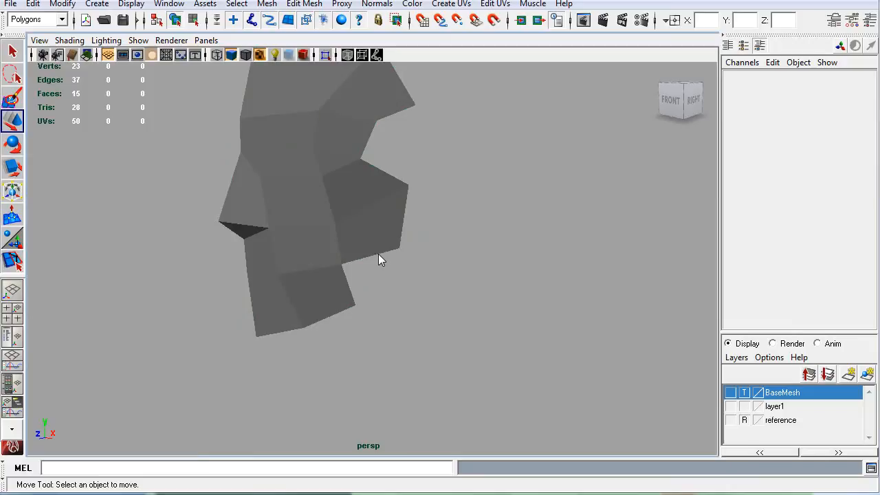
Extrude a jaw edge into a new face and move its end onto the cheek corner.
right_click(377, 256)
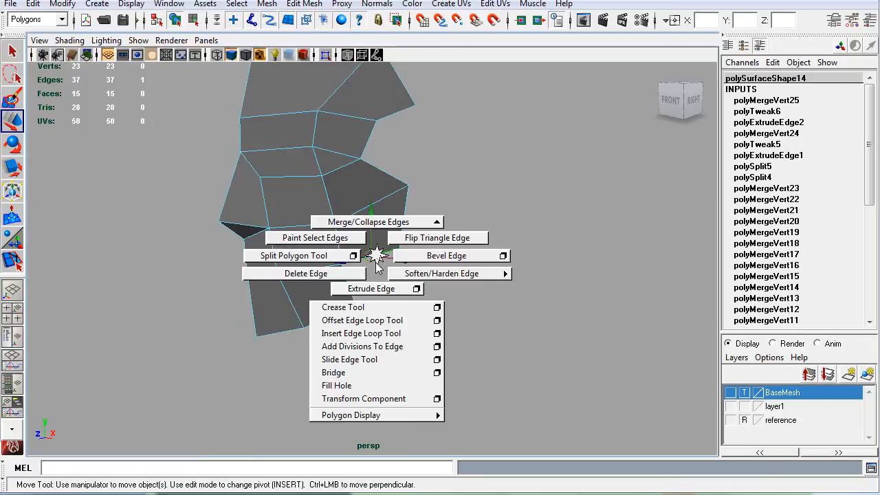
click(371, 288)
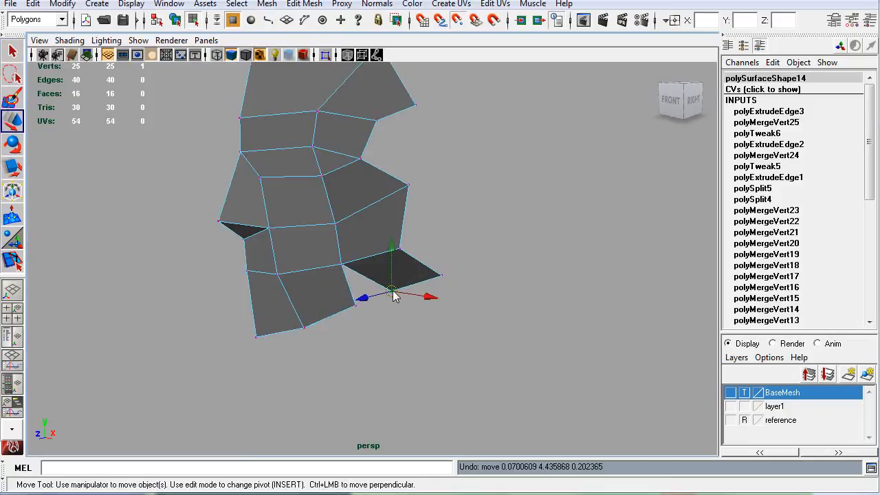
drag(392, 289, 442, 278)
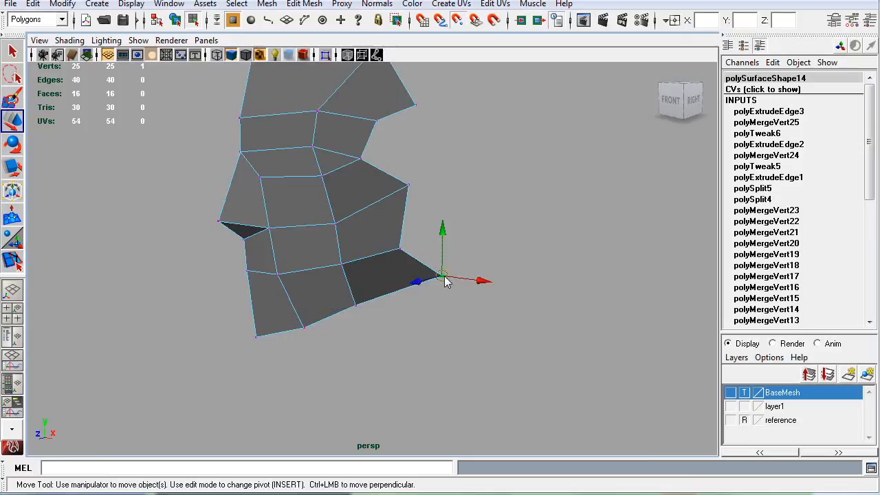
drag(443, 278, 354, 302)
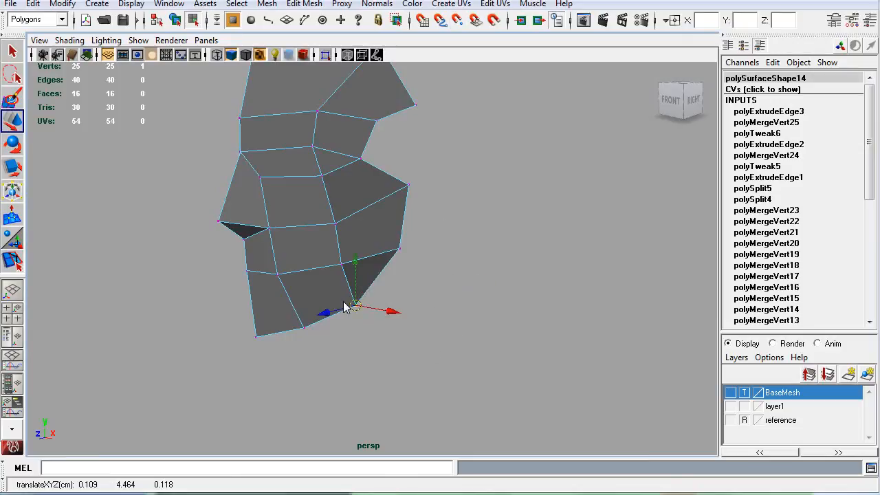
mouse_move(347, 303)
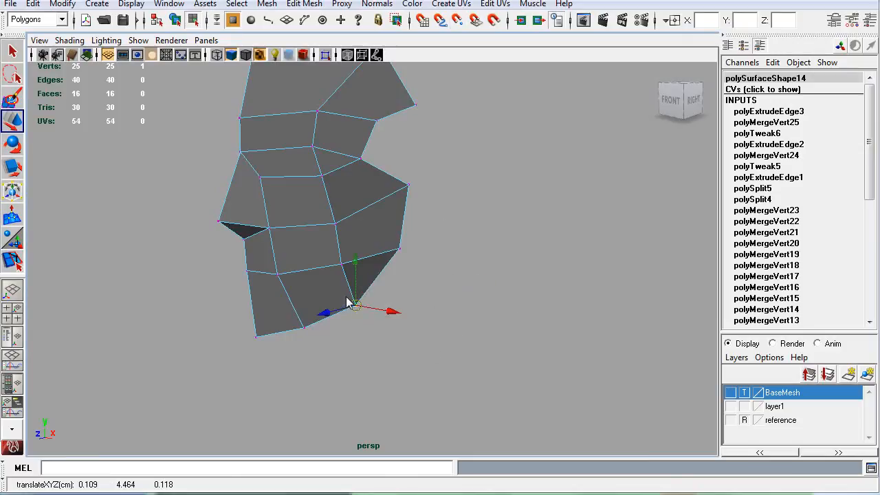
mouse_move(344, 187)
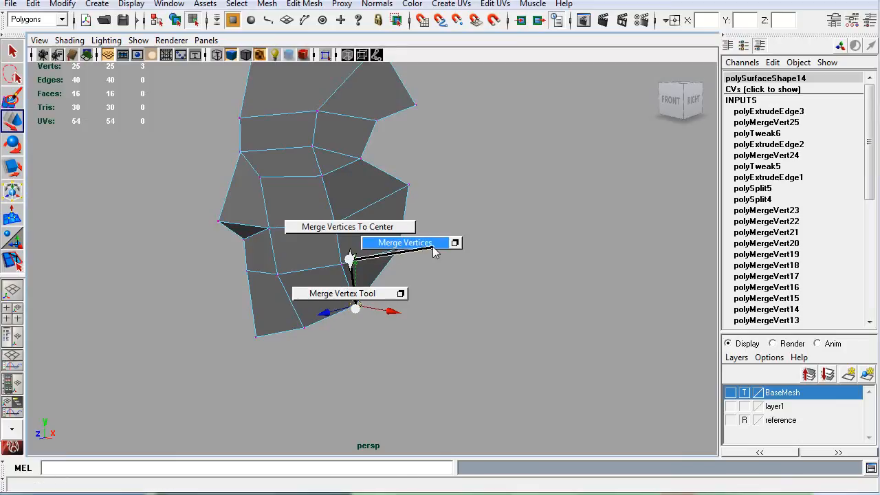
Merge the overlapping jaw vertices, welding the new face to the patch.
click(404, 242)
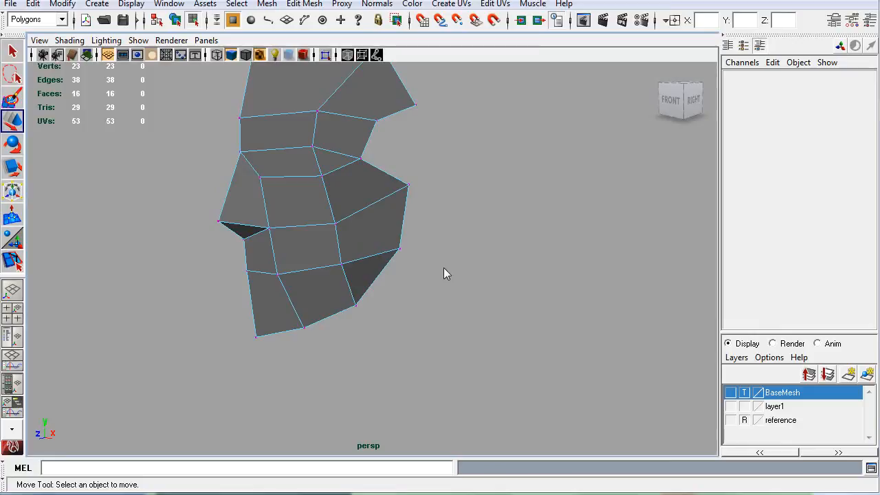
mouse_move(443, 271)
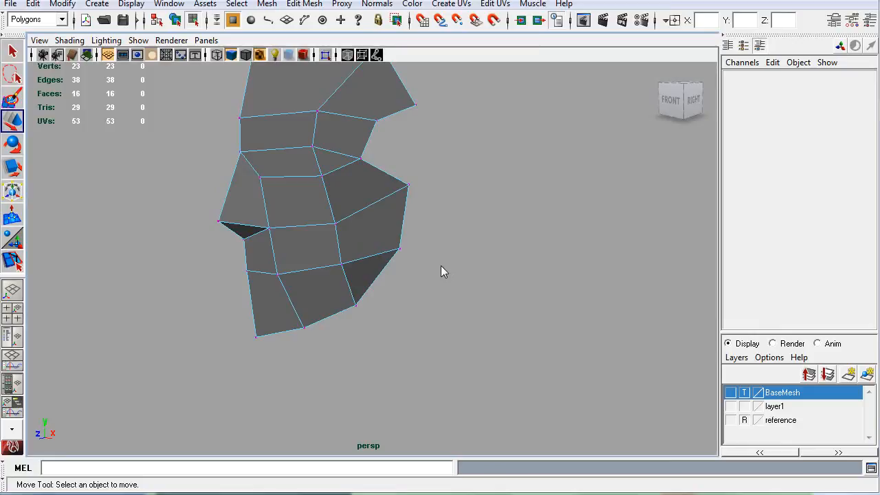
mouse_move(404, 273)
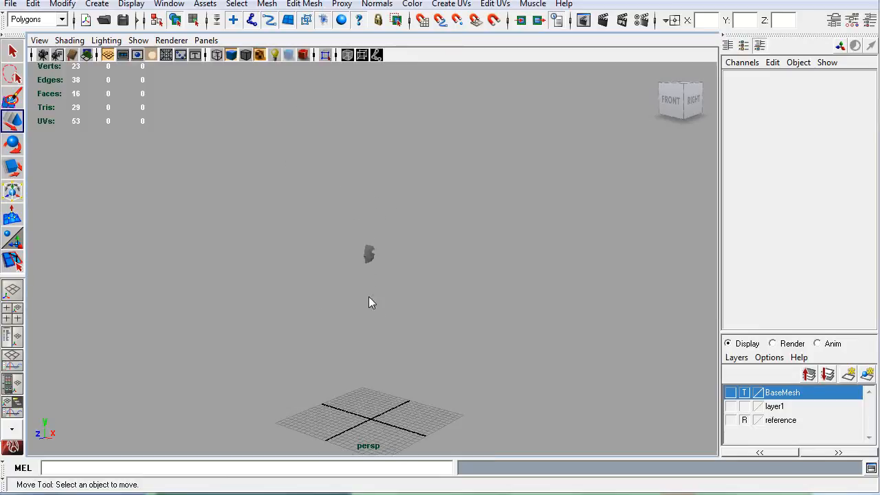
mouse_move(364, 268)
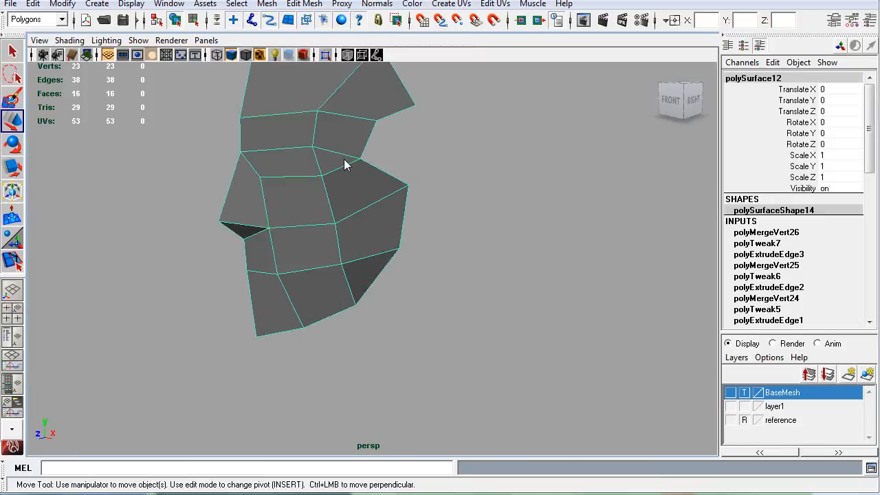
mouse_move(340, 182)
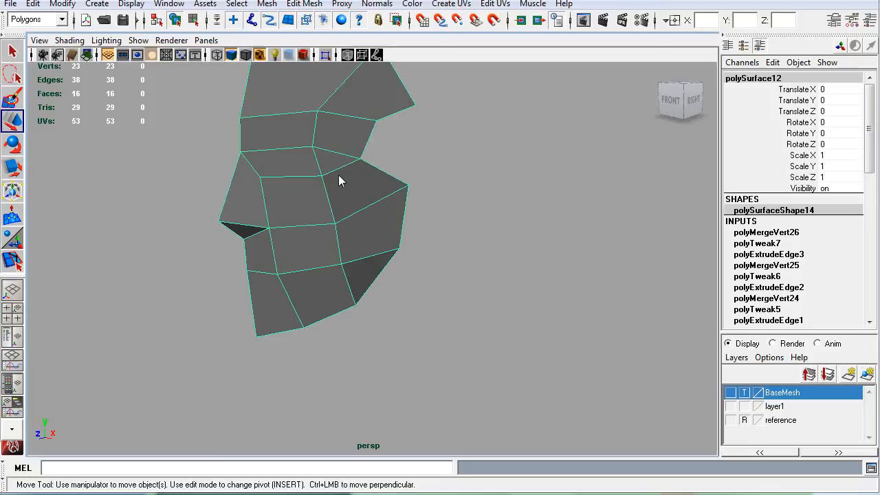
mouse_move(307, 191)
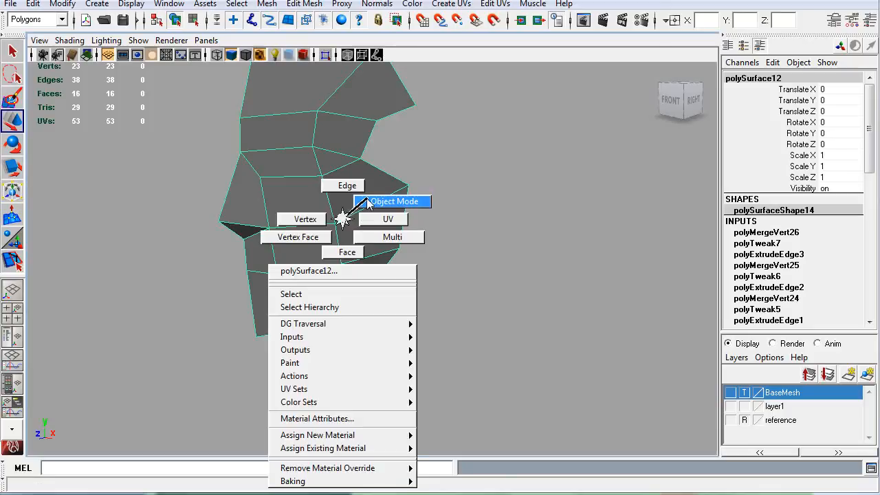
Return the patch to Object Mode and orbit to view it from the side.
click(393, 201)
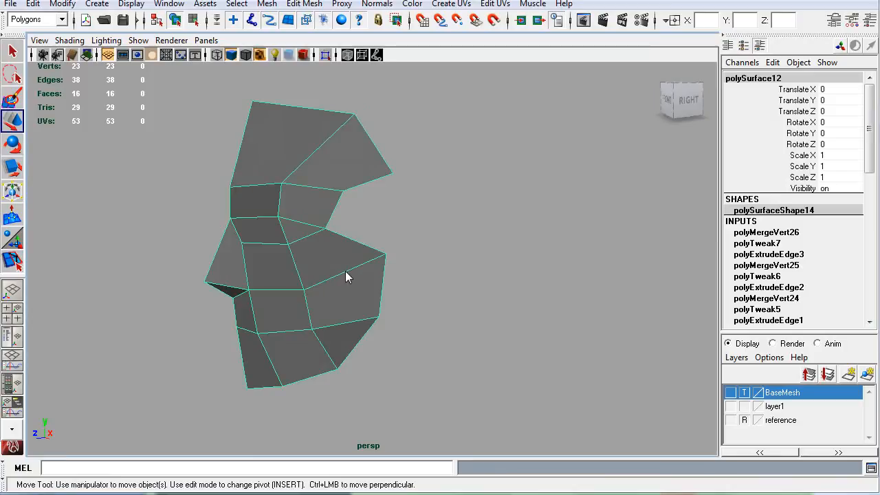
drag(344, 275, 367, 280)
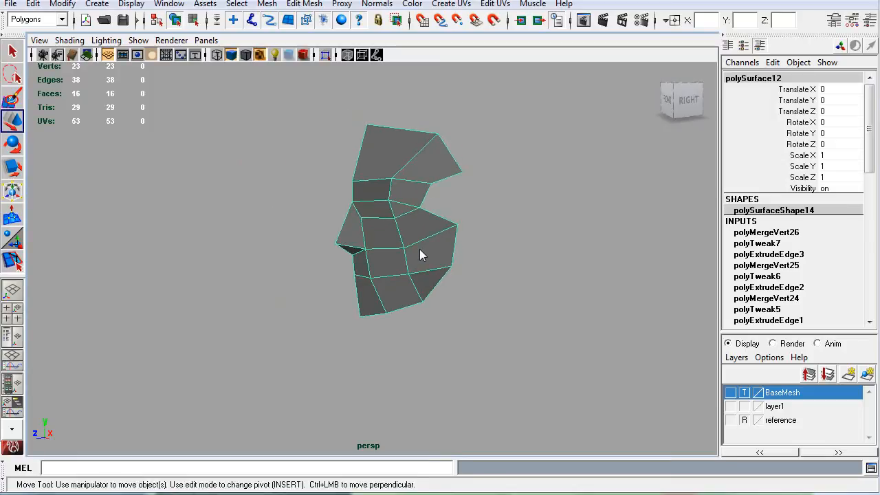
mouse_move(431, 228)
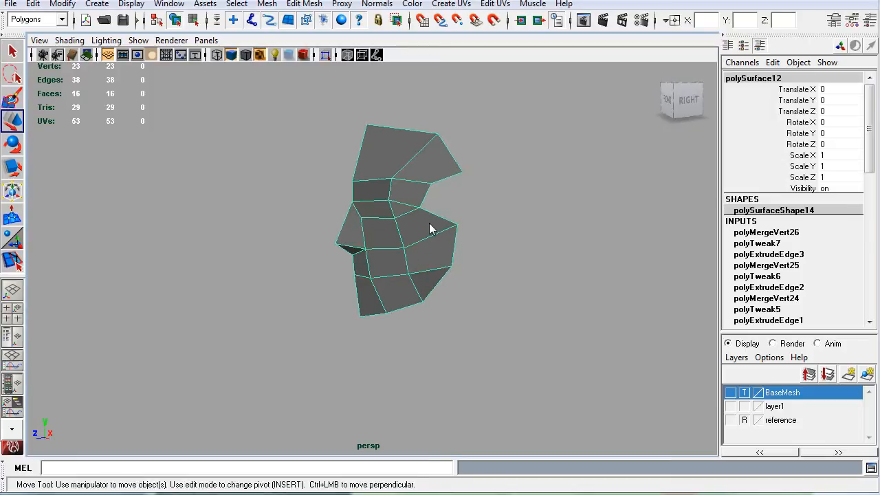